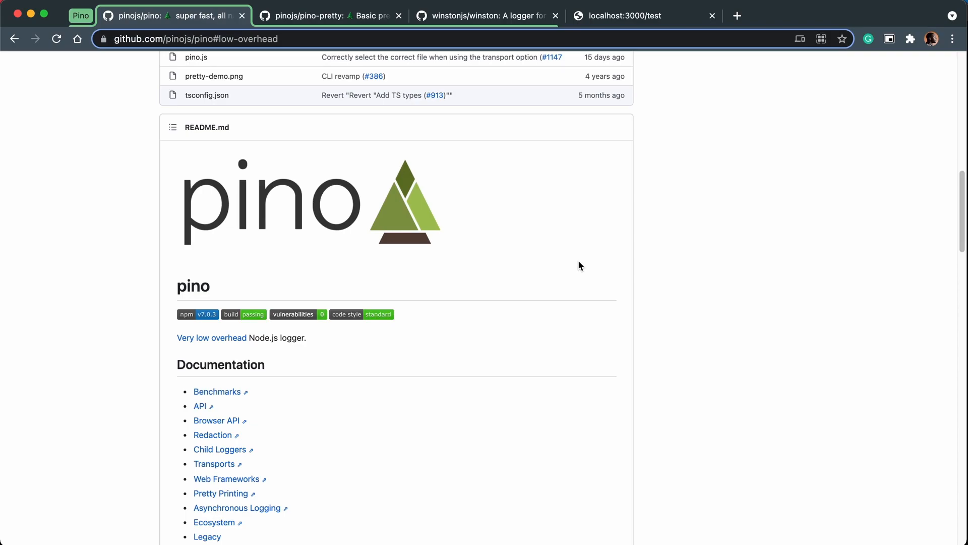
- Switch Chrome to the localhost:3000/test tab showing the app's Hello World page
{"action": "left_click", "coordinate": [634, 15]}
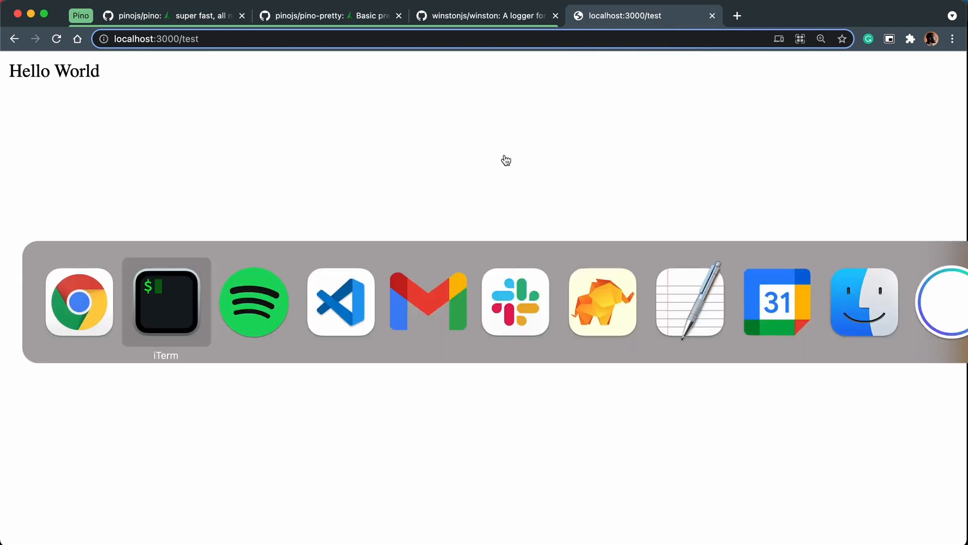
{"action": "left_click", "coordinate": [341, 302]}
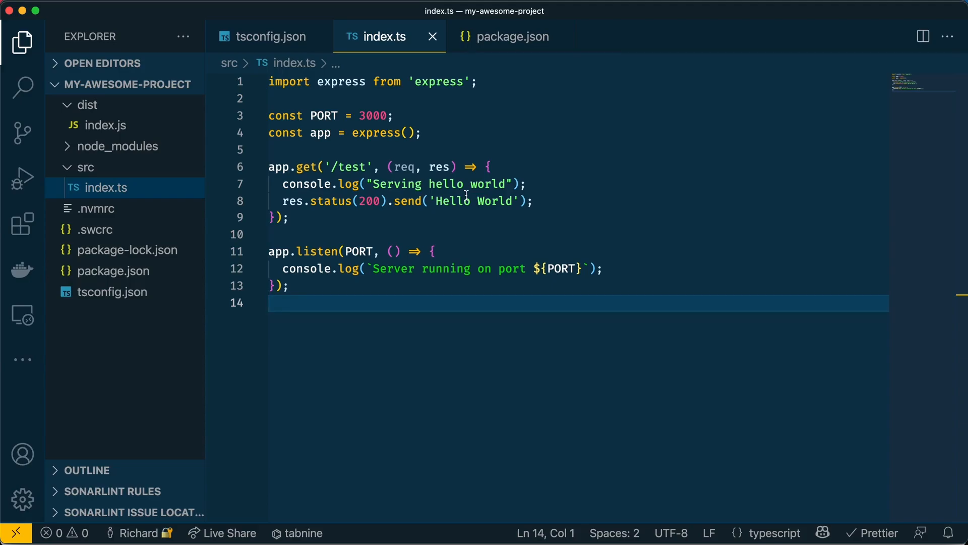
{"action": "mouse_move", "coordinate": [468, 97]}
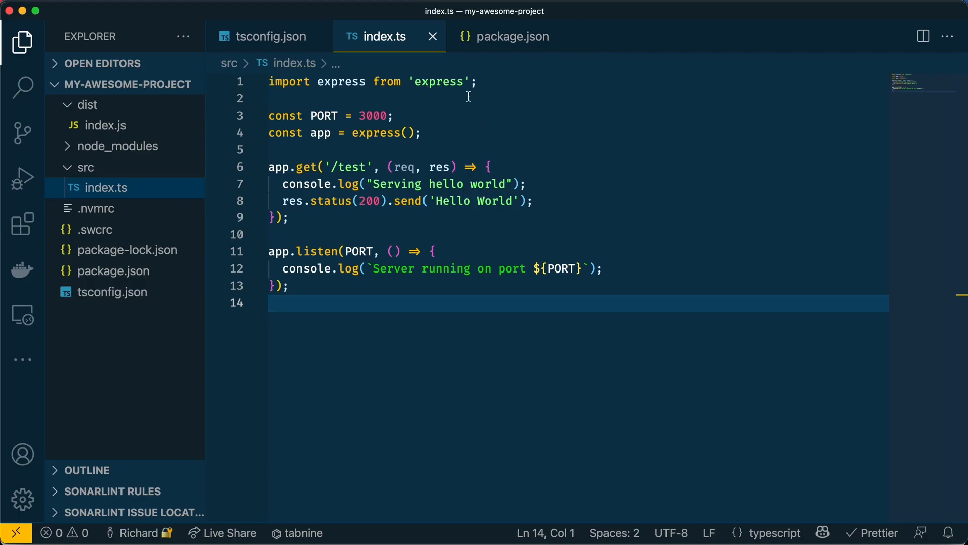
{"action": "mouse_move", "coordinate": [307, 184]}
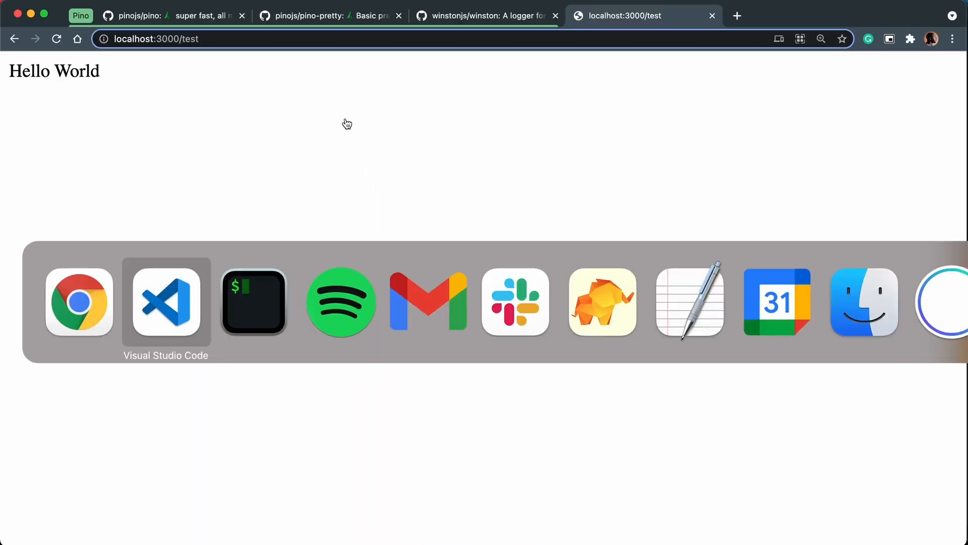
{"action": "left_click", "coordinate": [253, 302]}
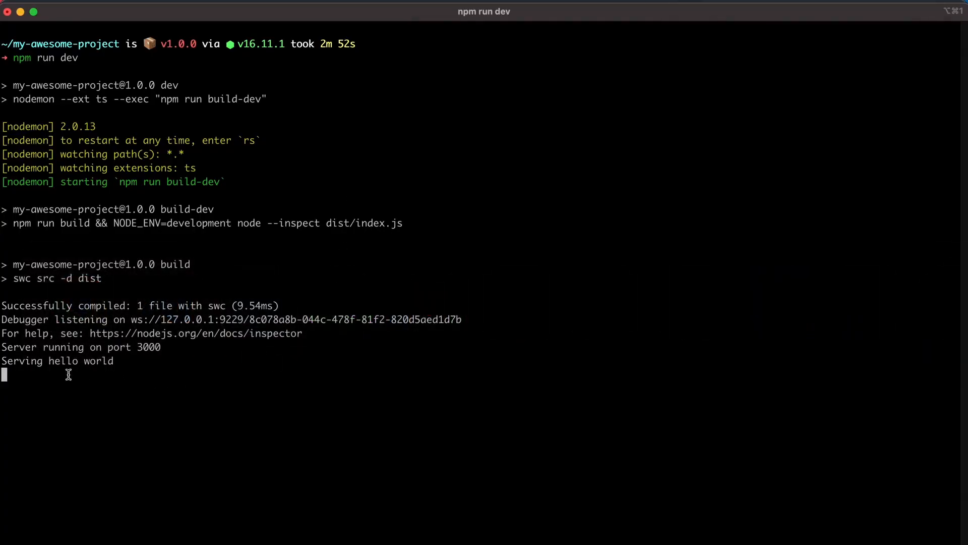
{"action": "mouse_move", "coordinate": [140, 364]}
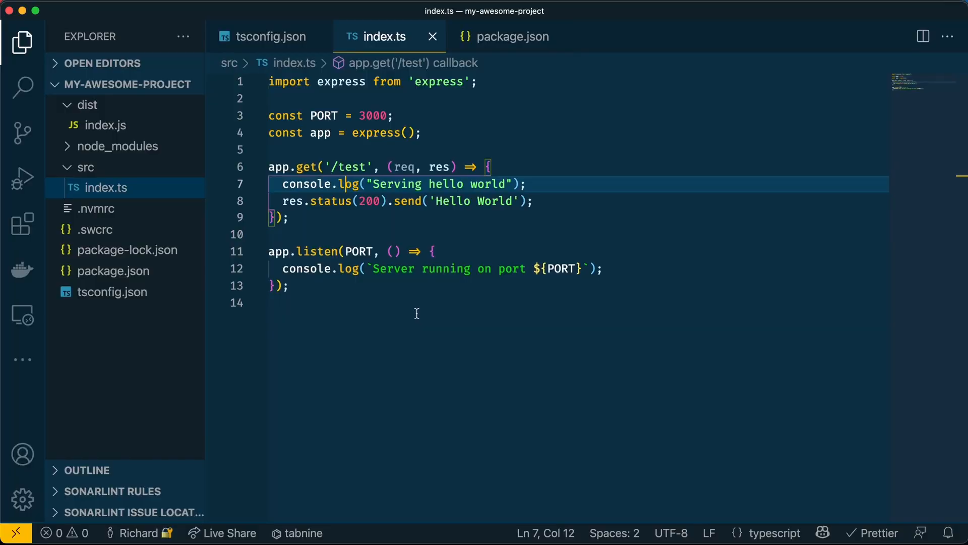
{"action": "mouse_move", "coordinate": [345, 166]}
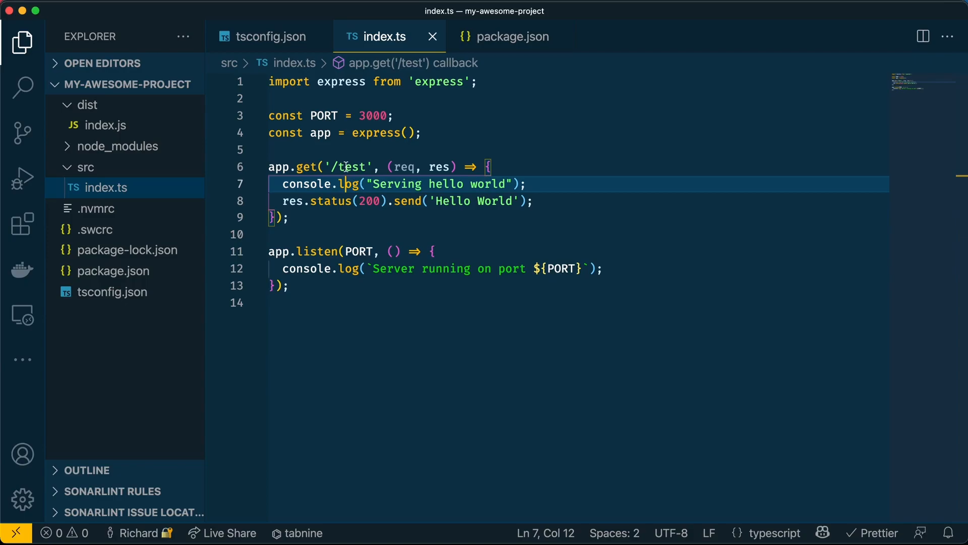
- Change the test route's console.log to console.error and let nodemon rebuild
{"action": "type", "text": "error"}
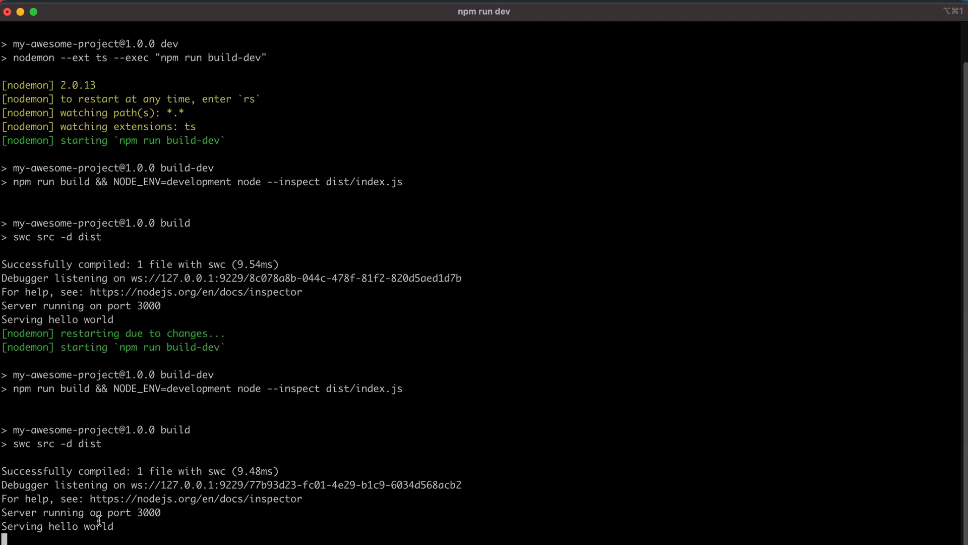
{"action": "mouse_move", "coordinate": [118, 526]}
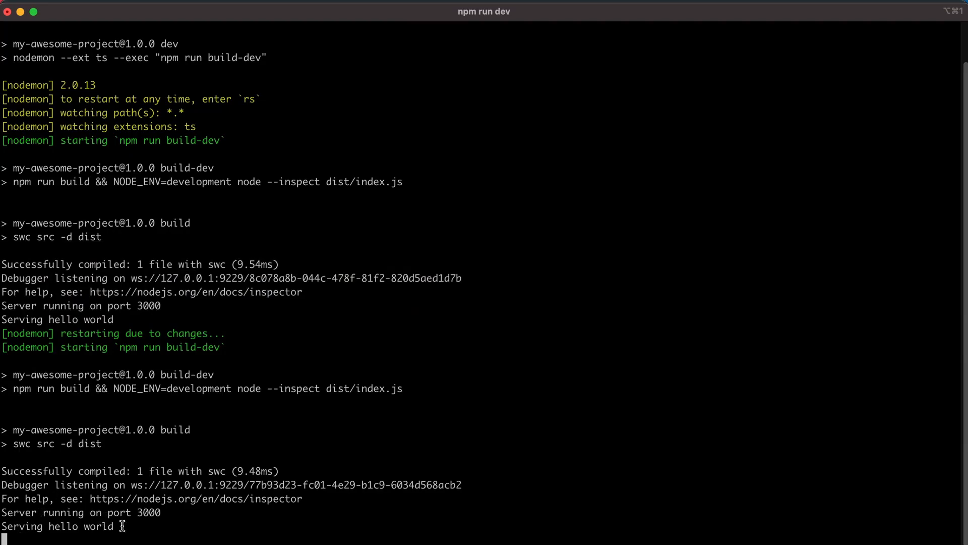
{"action": "mouse_move", "coordinate": [136, 323]}
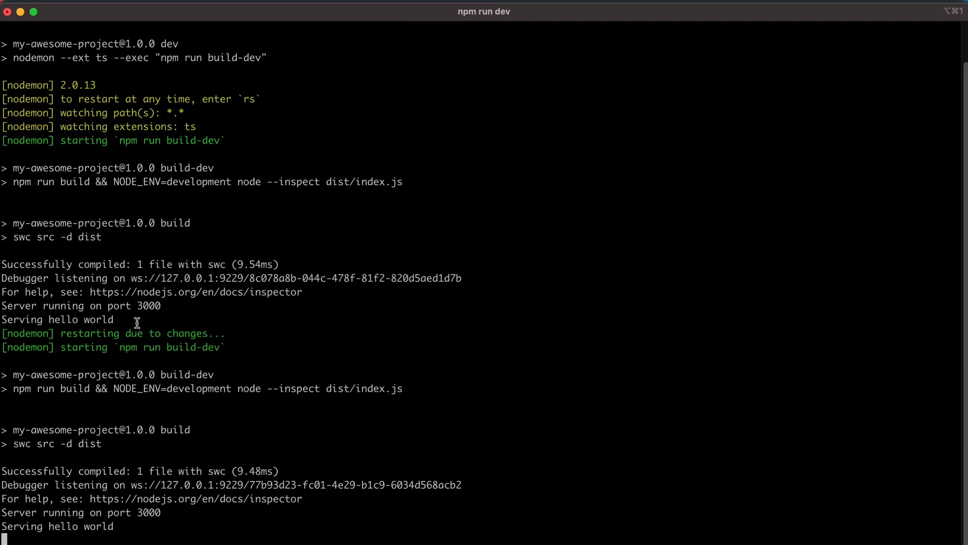
{"action": "mouse_move", "coordinate": [115, 368]}
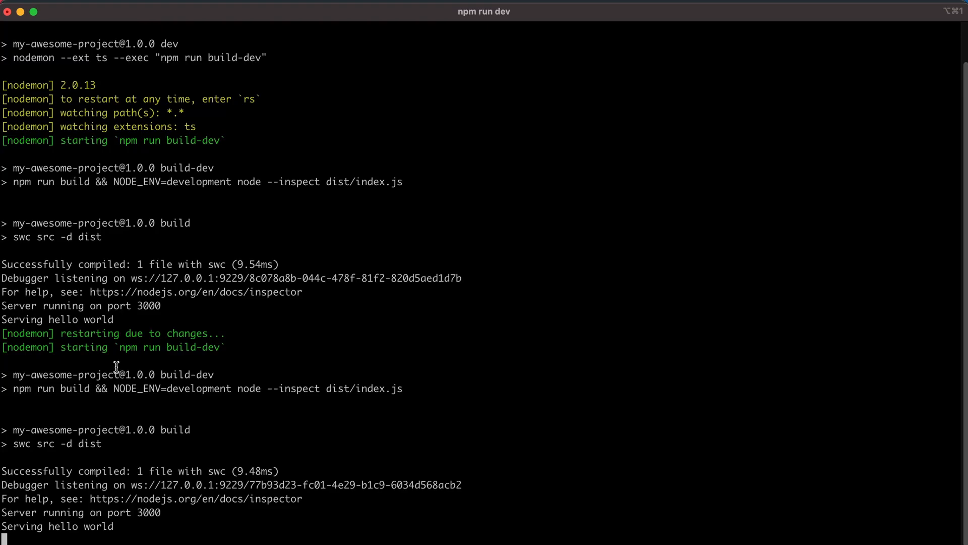
{"action": "key", "text": "ctrl+c"}
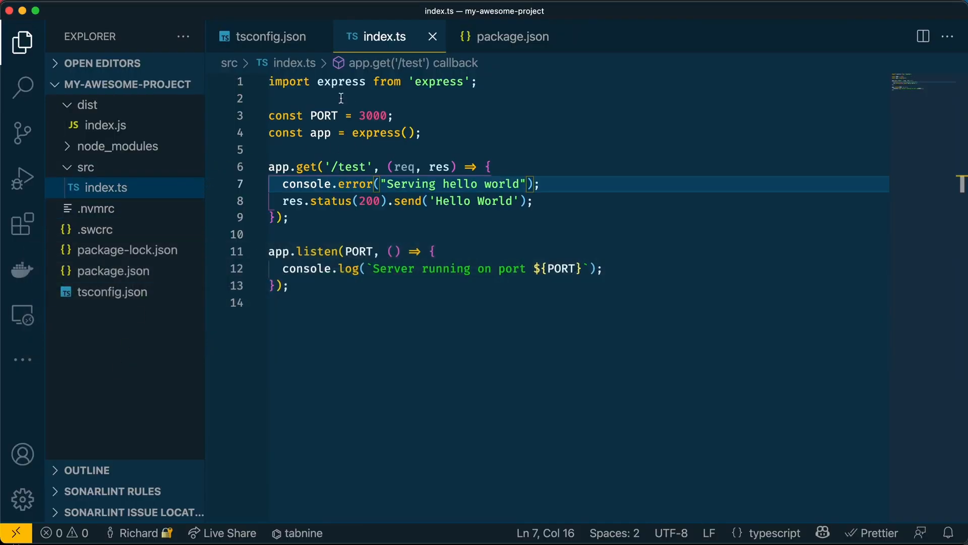
- Add import pino from "pino" and const logger = pino() to index.ts, then view tsconfig.json
{"action": "type", "text": "i"}
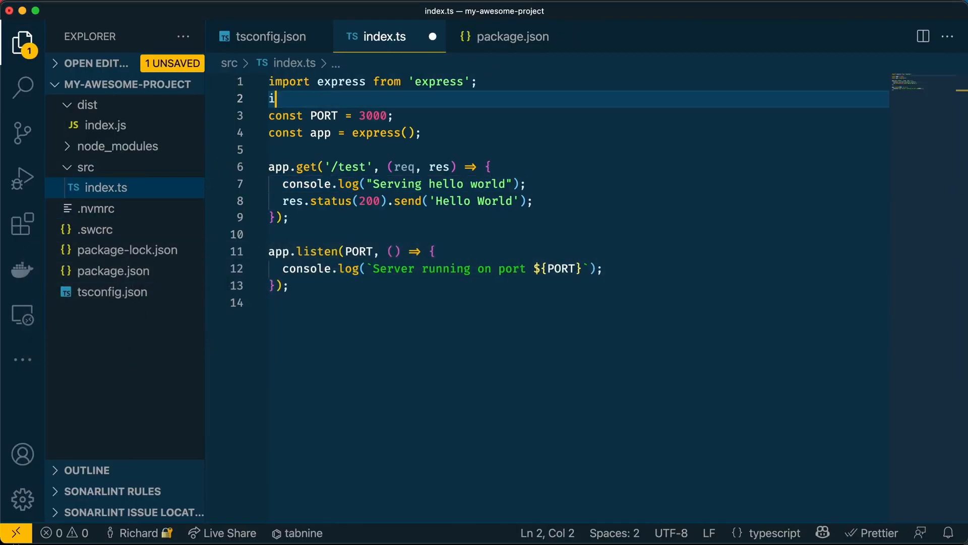
{"action": "type", "text": "mport pino f"}
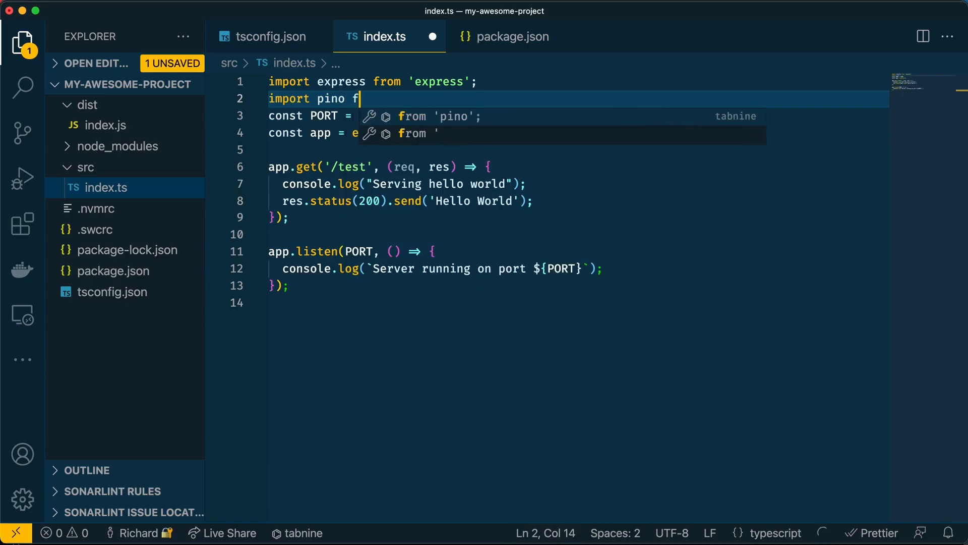
{"action": "type", "text": "rom \"pino\";"}
{"action": "type", "text": "const"}
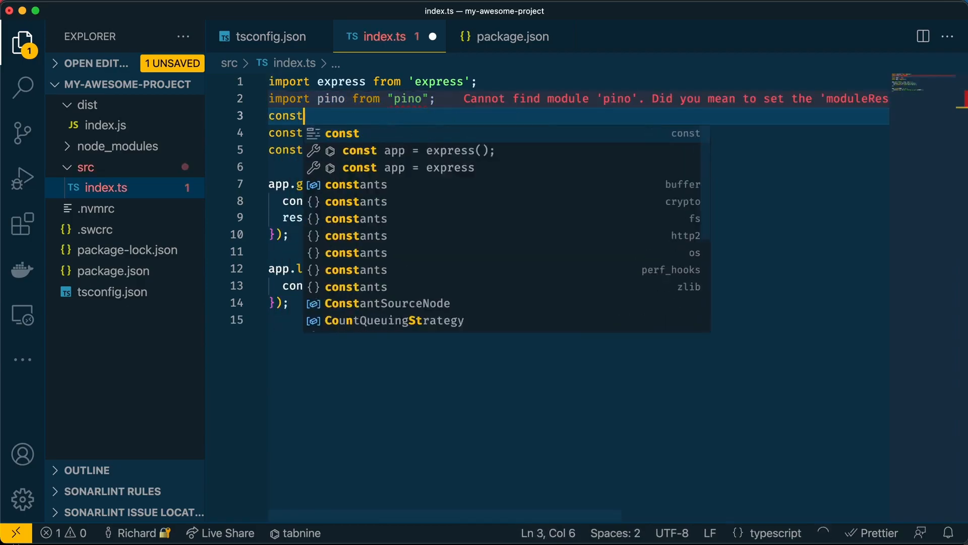
{"action": "type", "text": "logger = pin"}
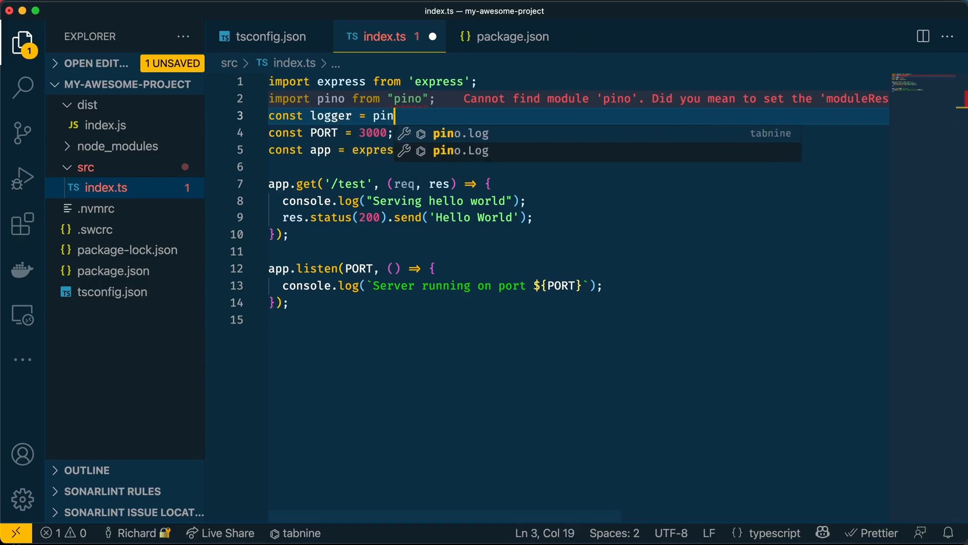
{"action": "type", "text": "o();"}
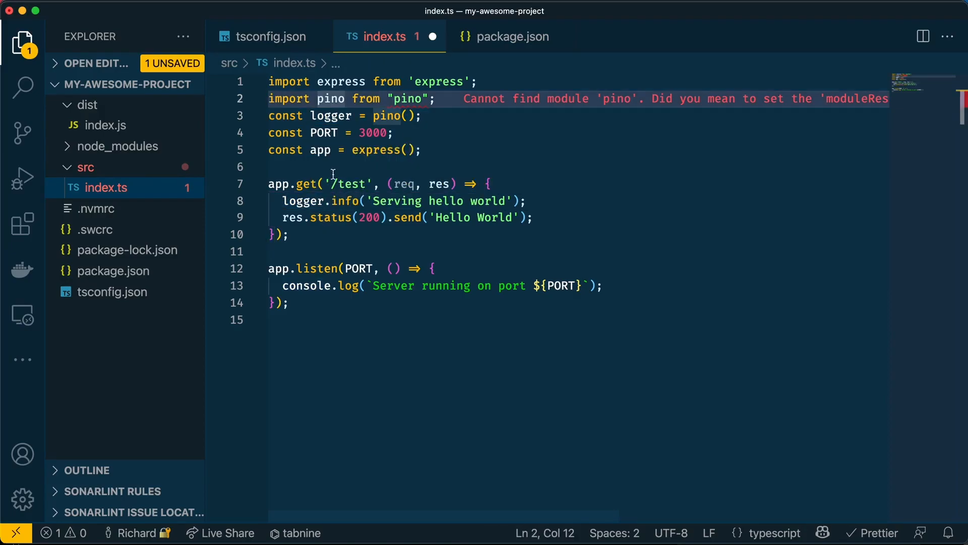
{"action": "mouse_move", "coordinate": [279, 40]}
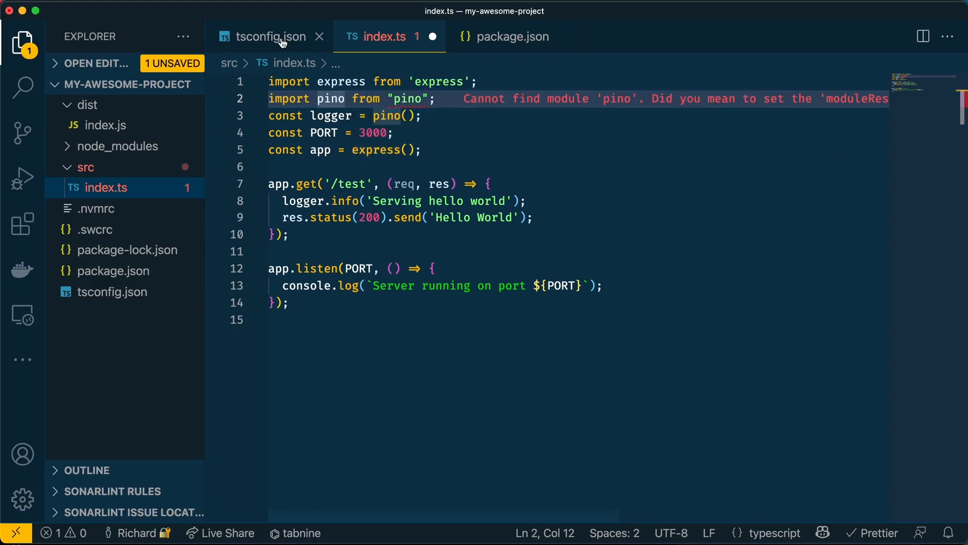
{"action": "left_click", "coordinate": [270, 36]}
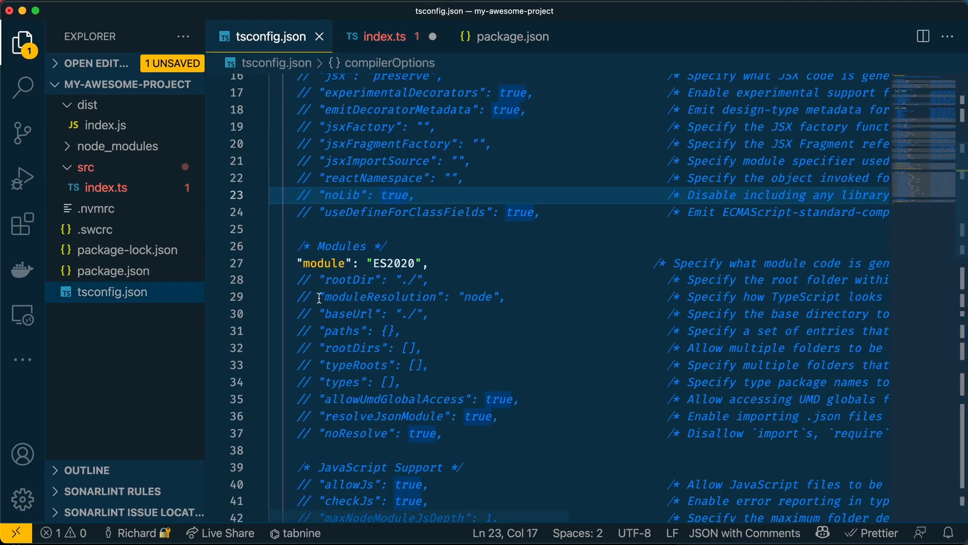
{"action": "left_click", "coordinate": [385, 36]}
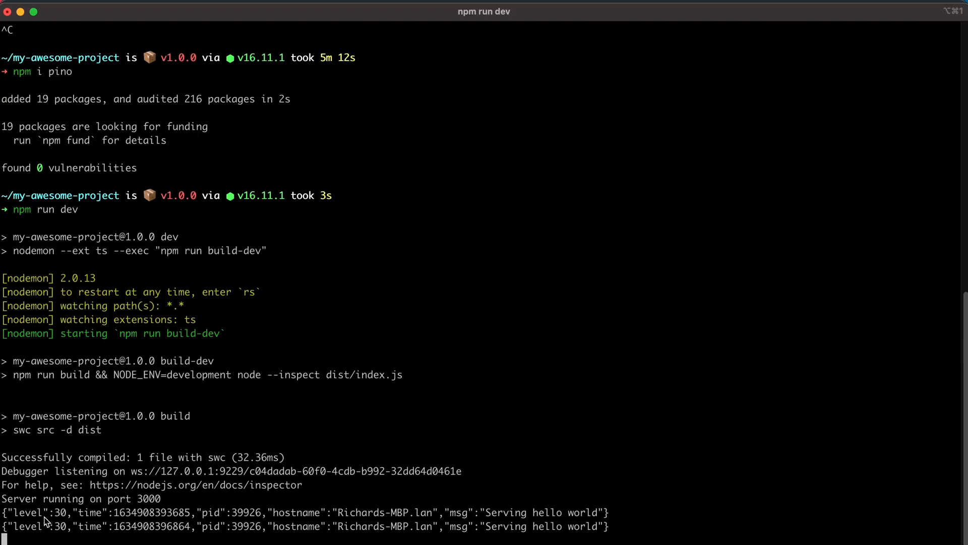
{"action": "mouse_move", "coordinate": [144, 514]}
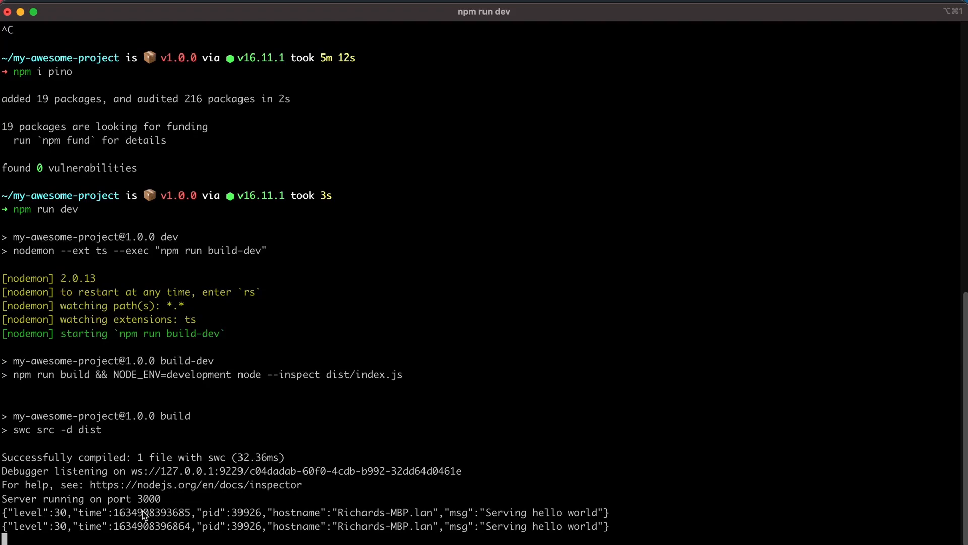
{"action": "mouse_move", "coordinate": [389, 521]}
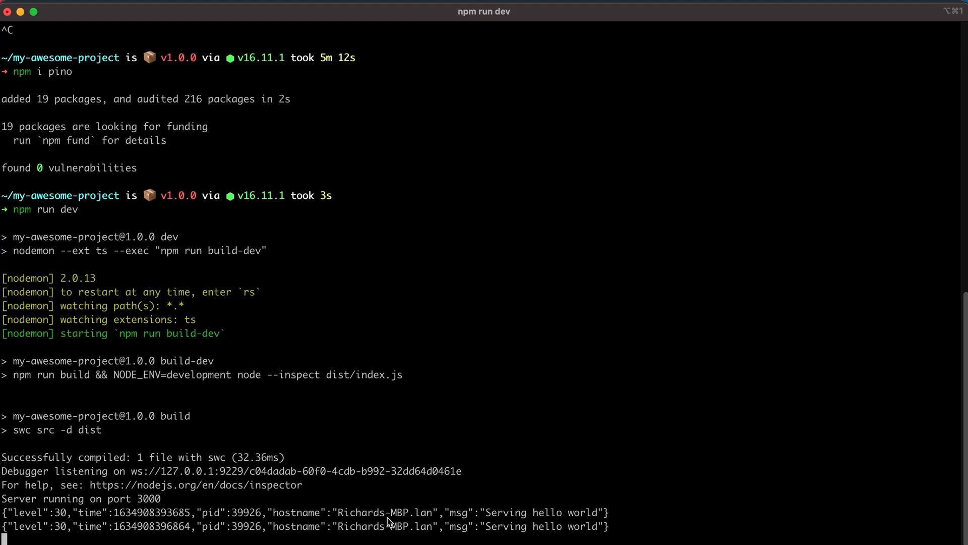
{"action": "mouse_move", "coordinate": [540, 500]}
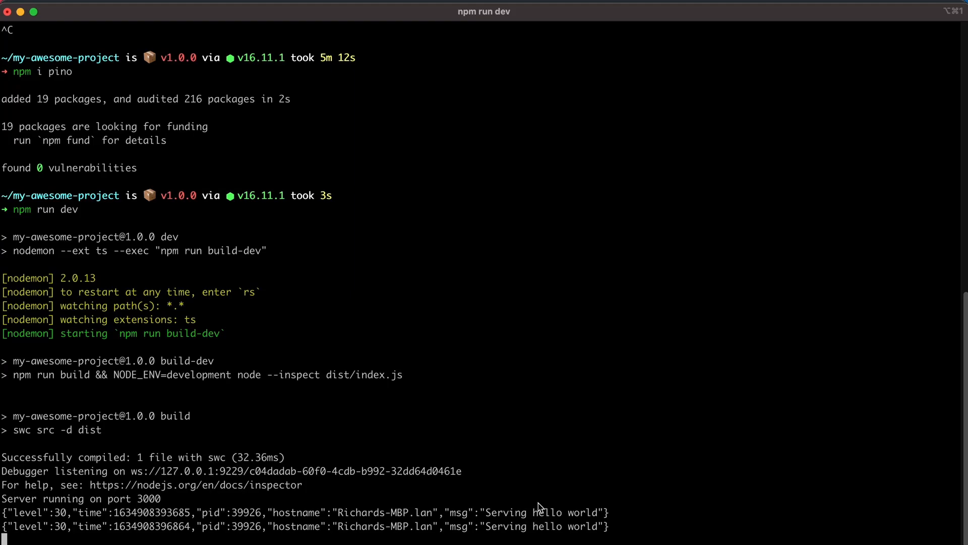
{"action": "mouse_move", "coordinate": [629, 515]}
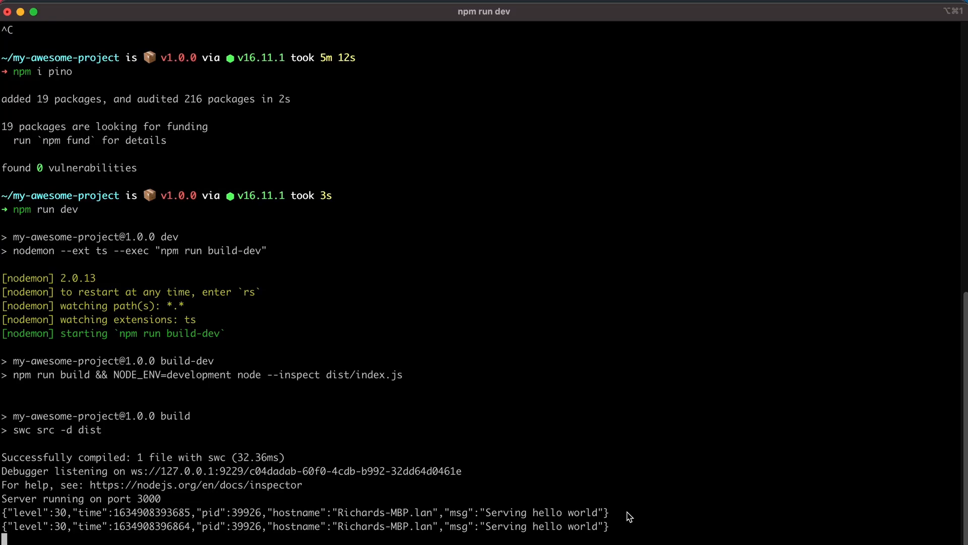
- Stop nodemon with Ctrl+C and run 'npm i pino-pretty' in iTerm
{"action": "key", "text": "ctrl+c"}
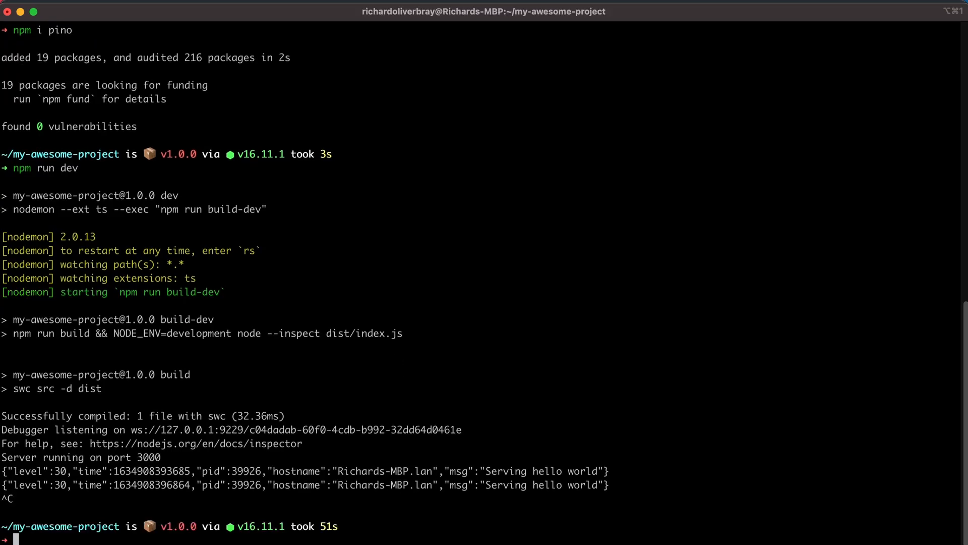
{"action": "type", "text": "npm i pino-pretty"}
{"action": "type", "text": "logger"}
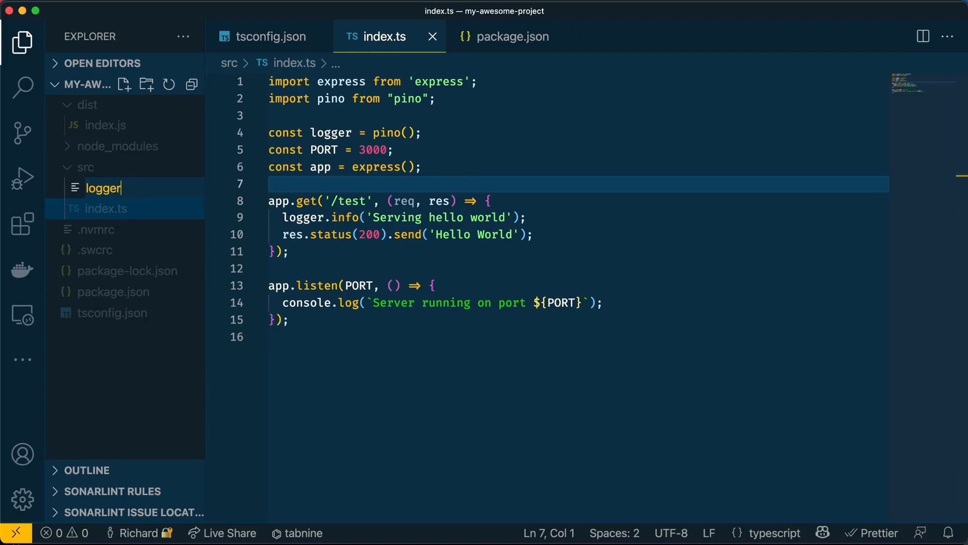
- Create logger.ts defining a logger with transport target 'pino-pretty' and export it
{"action": "key", "text": "Enter"}
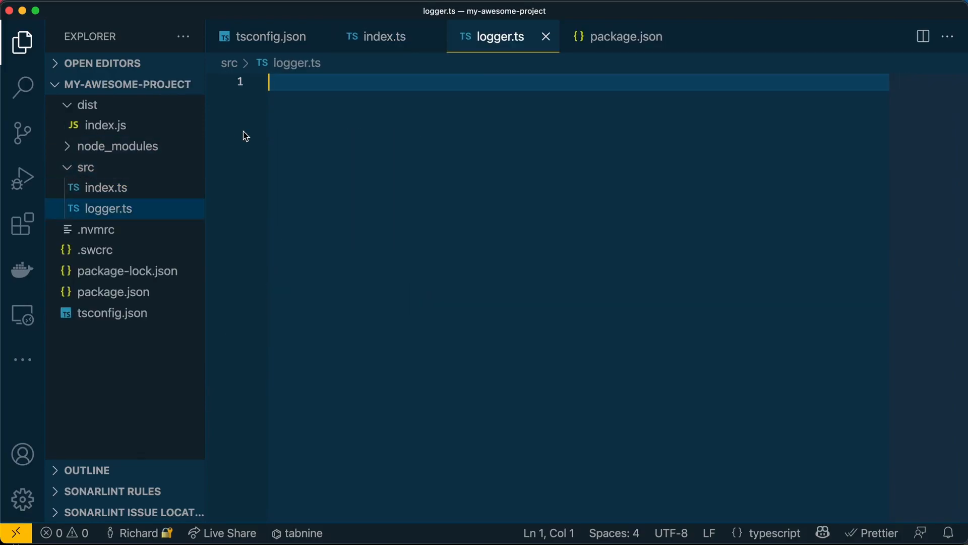
{"action": "left_click", "coordinate": [383, 37]}
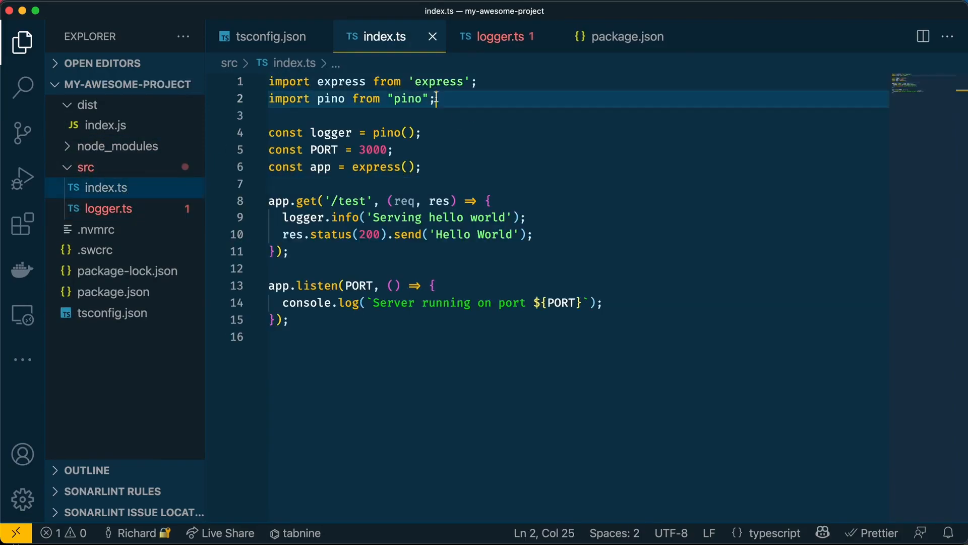
{"action": "left_click", "coordinate": [504, 36]}
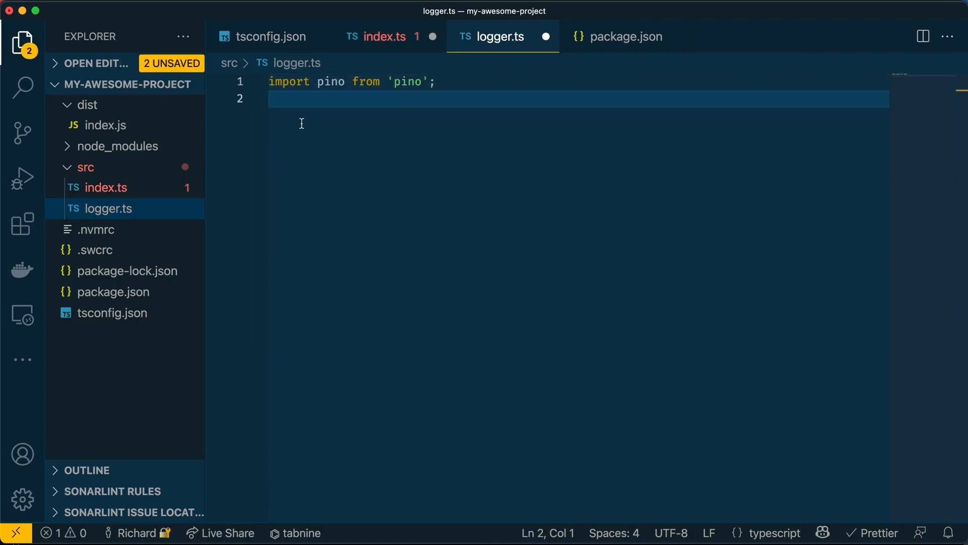
{"action": "type", "text": "const logger = pino({"}
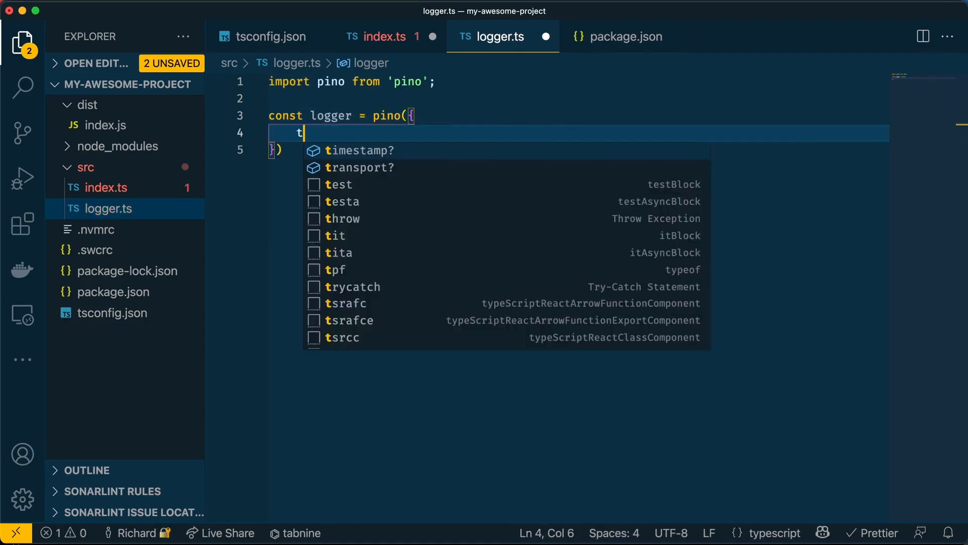
{"action": "left_click", "coordinate": [359, 168]}
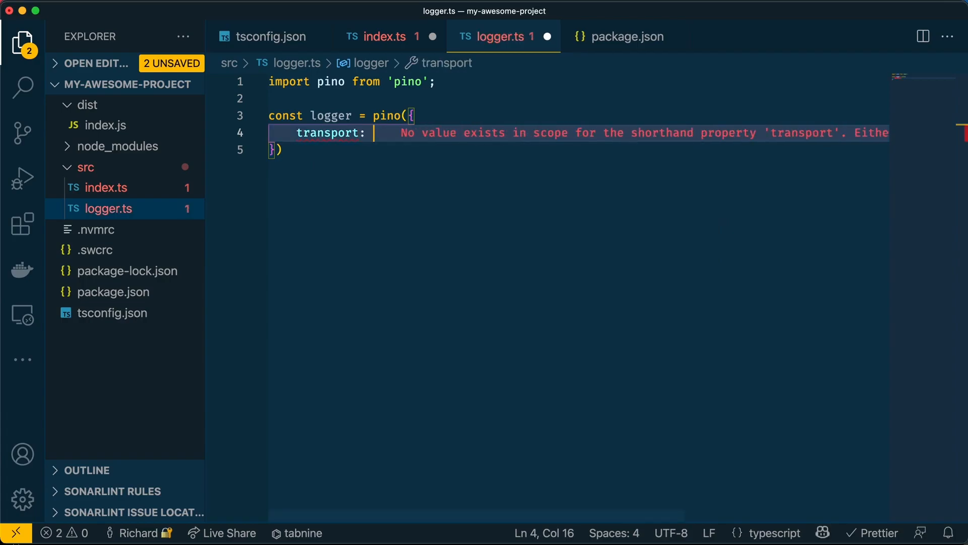
{"action": "type", "text": "{"}
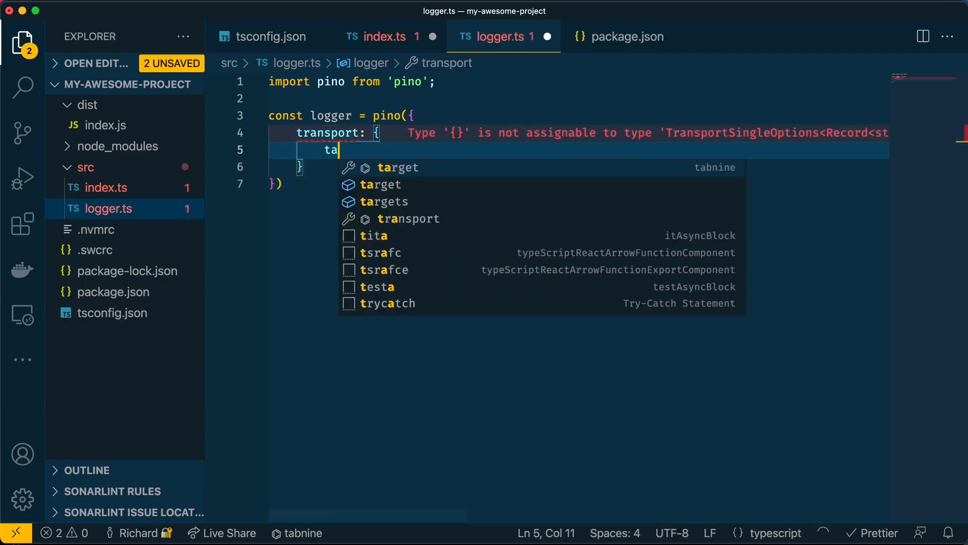
{"action": "type", "text": "target: \""}
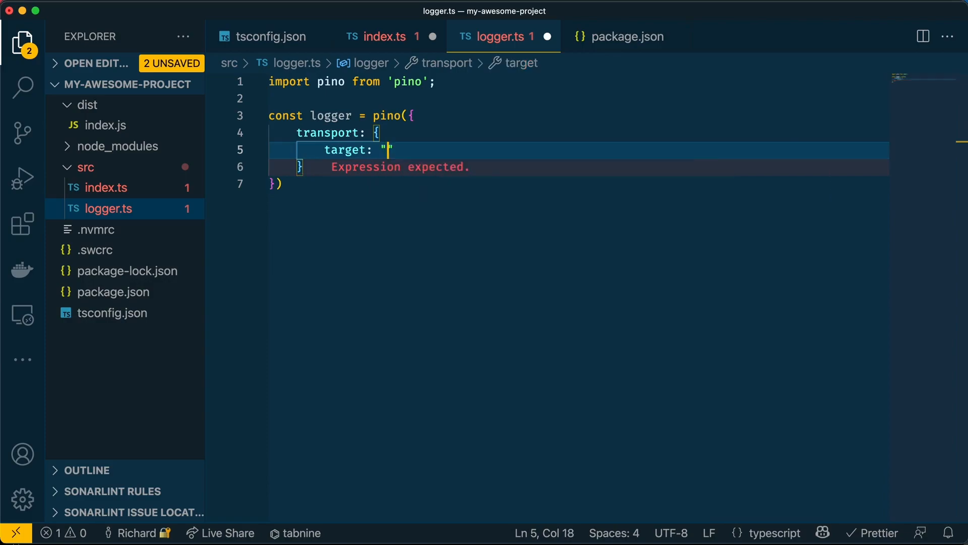
{"action": "type", "text": "pi"}
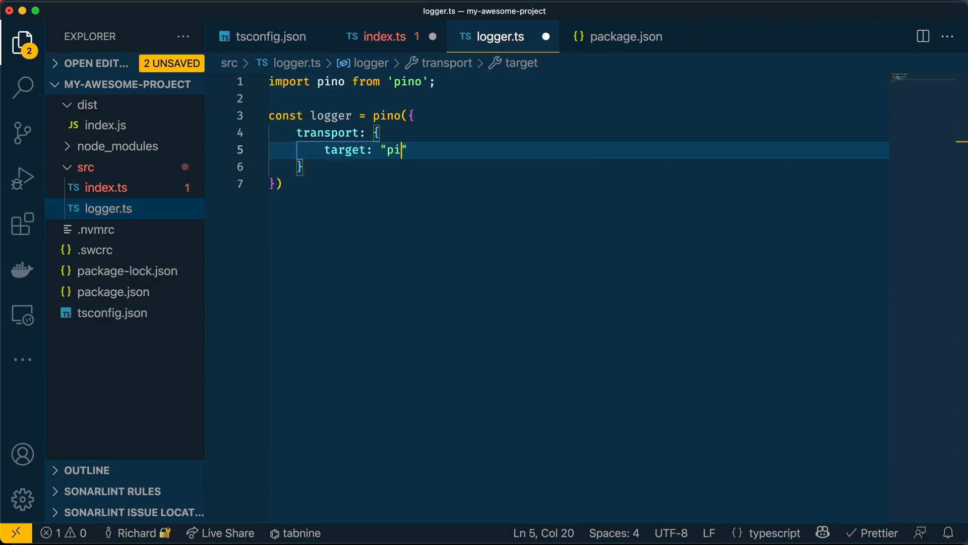
{"action": "type", "text": "no-pretty"}
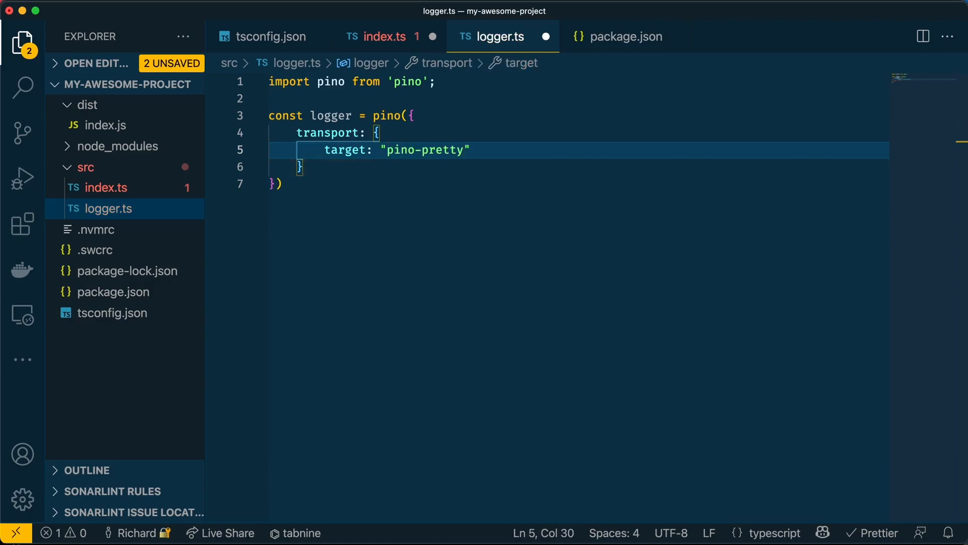
{"action": "type", "text": "export default lo"}
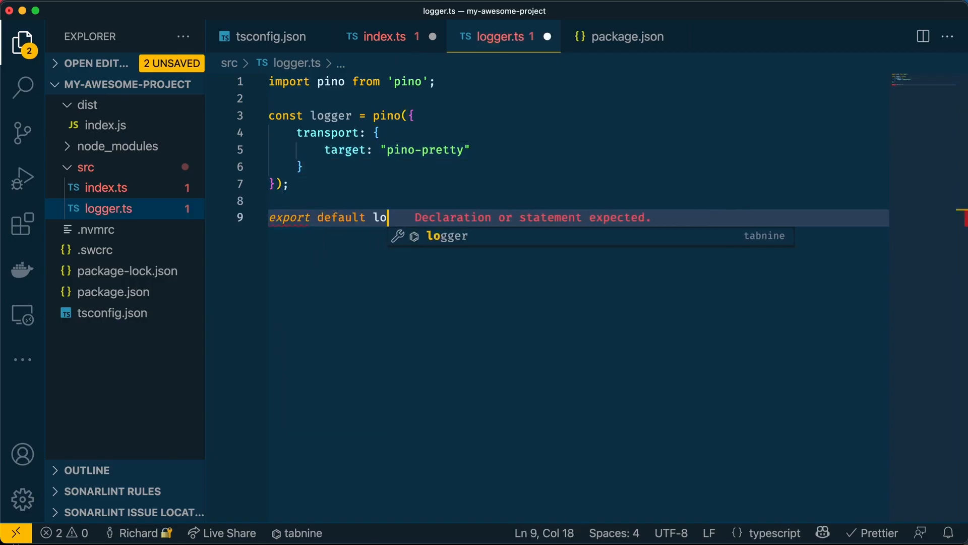
- Import logger from the new logger.js module in index.ts
{"action": "left_click", "coordinate": [385, 36]}
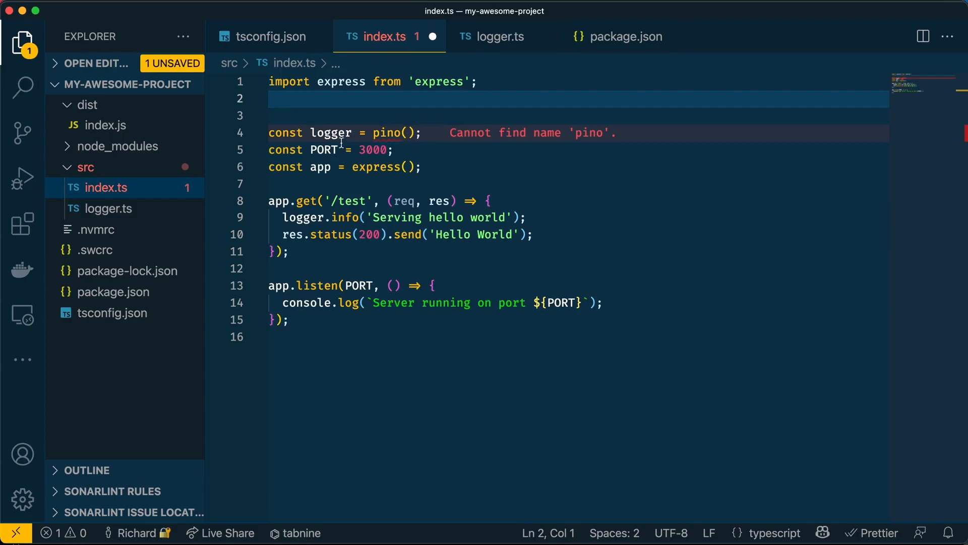
{"action": "type", "text": "import logger from '../logger';"}
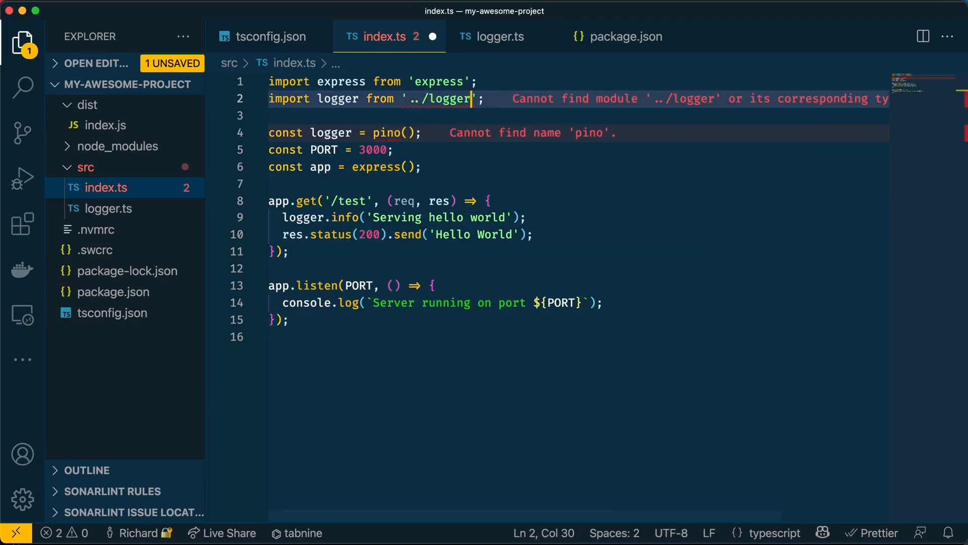
{"action": "type", "text": ".js"}
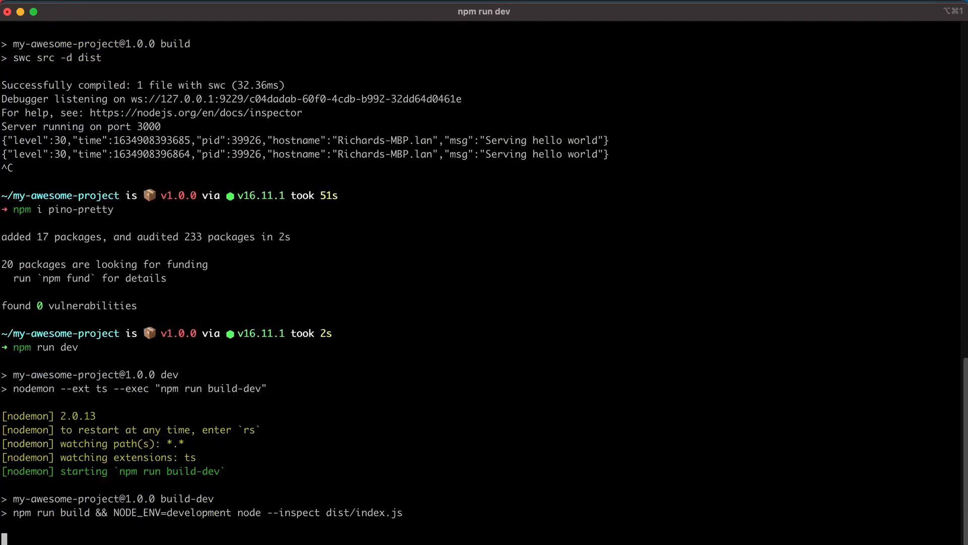
- Scroll the iTerm output and select the INFO label in the pretty-printed log line
{"action": "scroll", "scroll_direction": "down", "scroll_amount": 3}
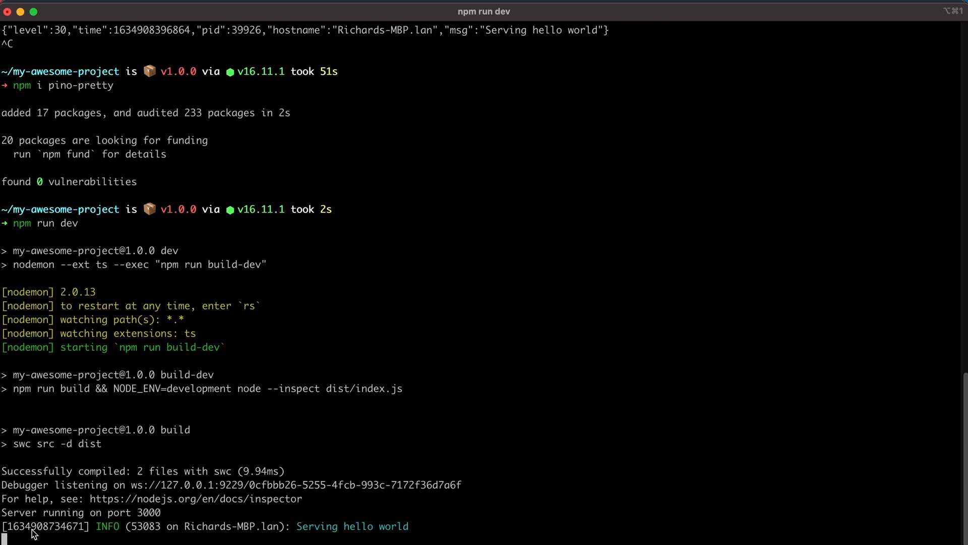
{"action": "double_click", "coordinate": [108, 526]}
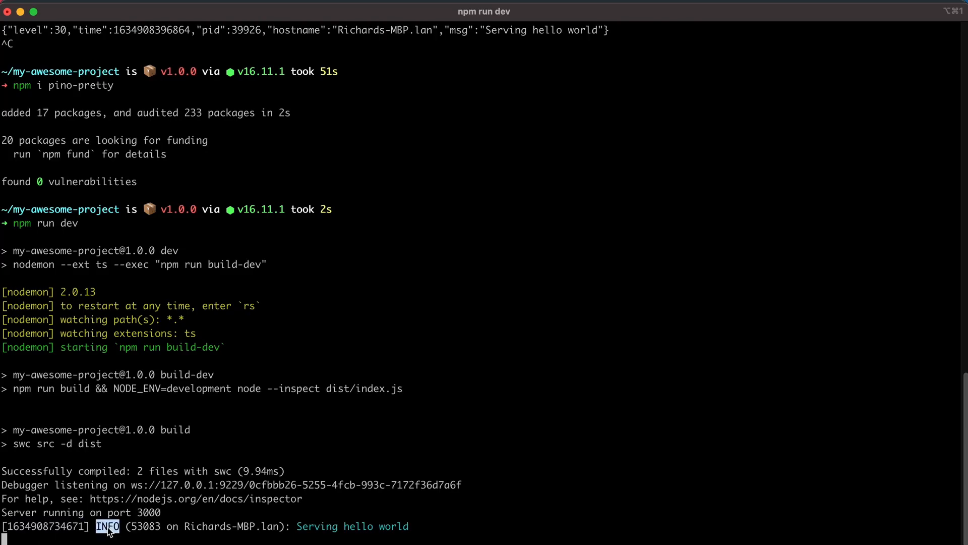
{"action": "mouse_move", "coordinate": [212, 528]}
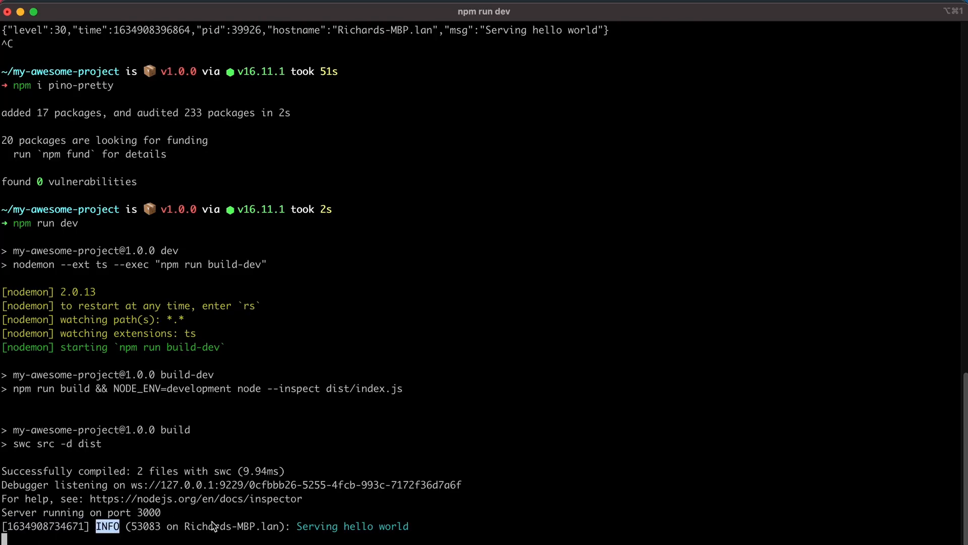
{"action": "mouse_move", "coordinate": [381, 525]}
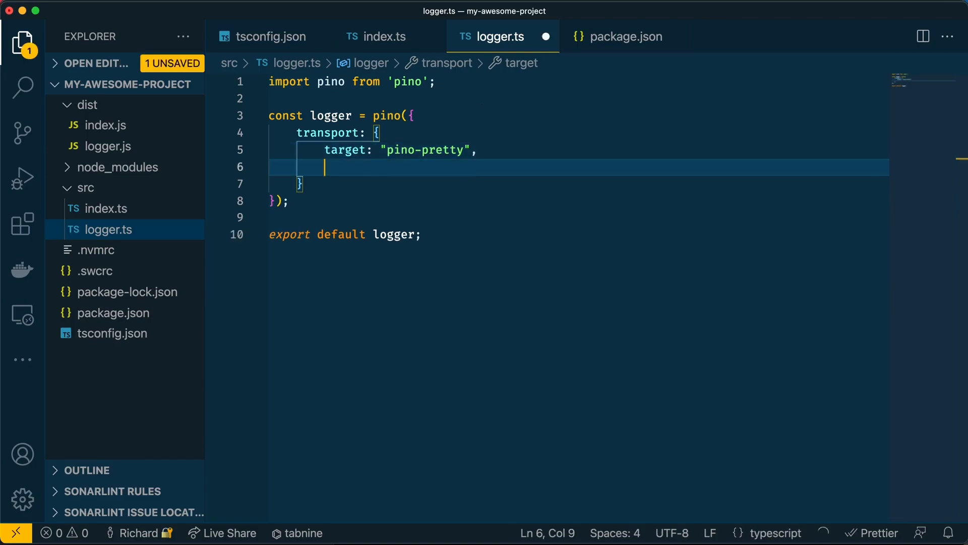
- Add transport options with translateTime and ignore "pid.hostname" to logger.ts
{"action": "type", "text": "options: {"}
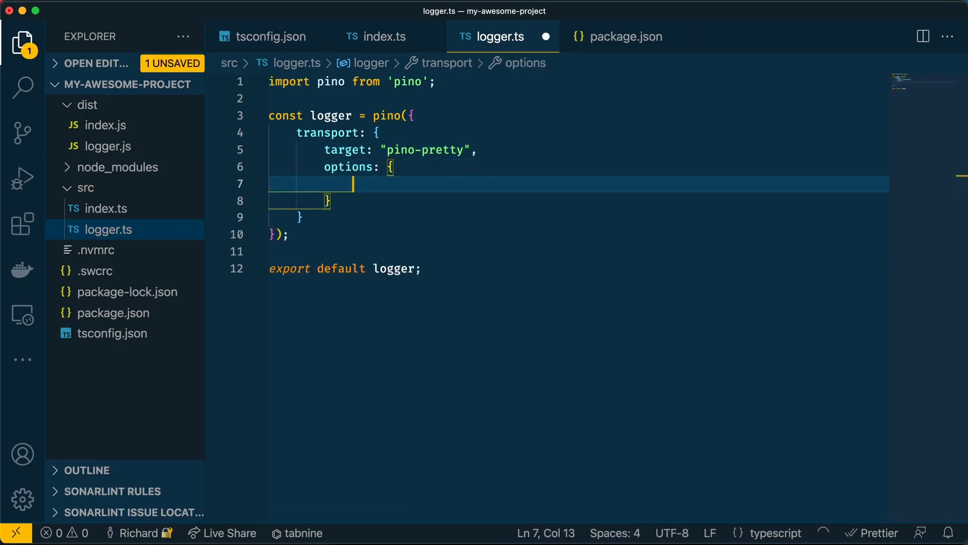
{"action": "type", "text": "traslateTime: true,"}
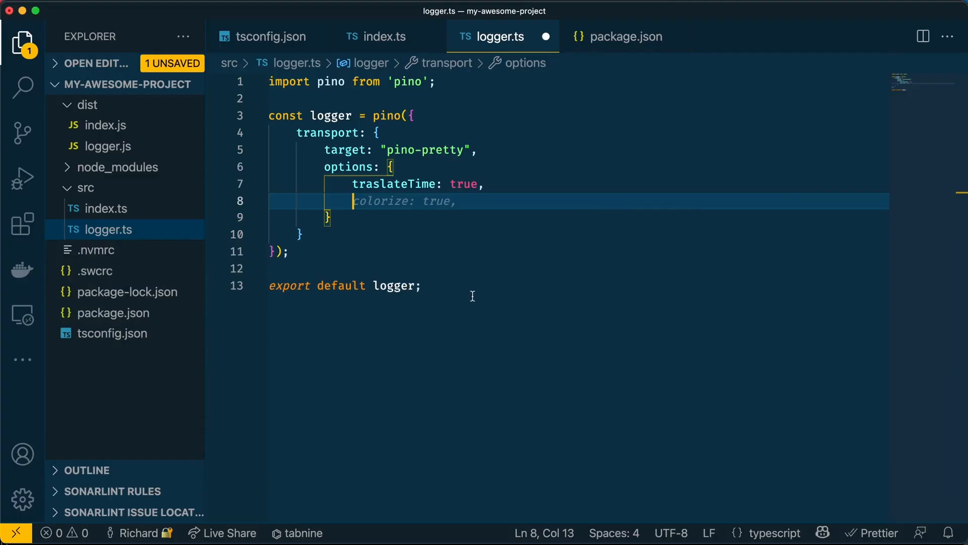
{"action": "type", "text": "ignore"}
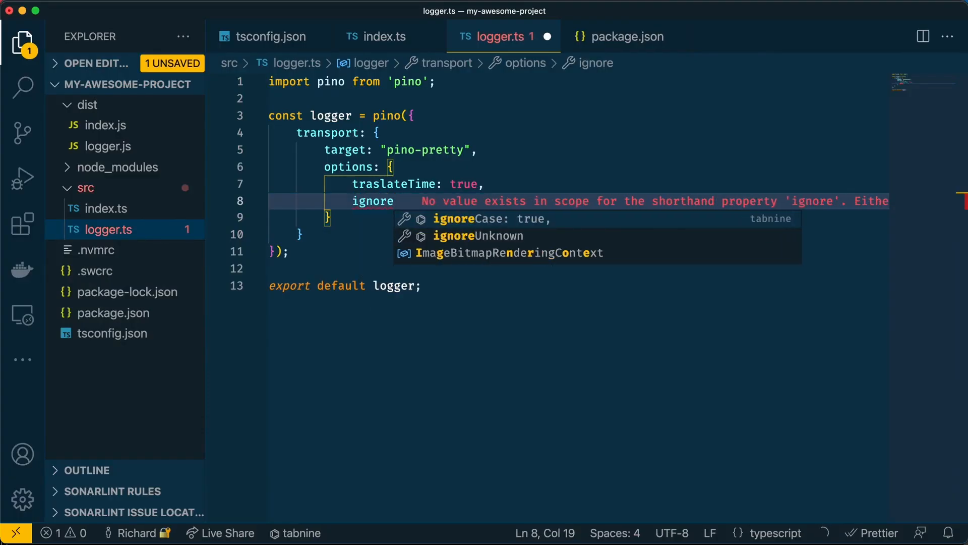
{"action": "type", "text": ": \"\""}
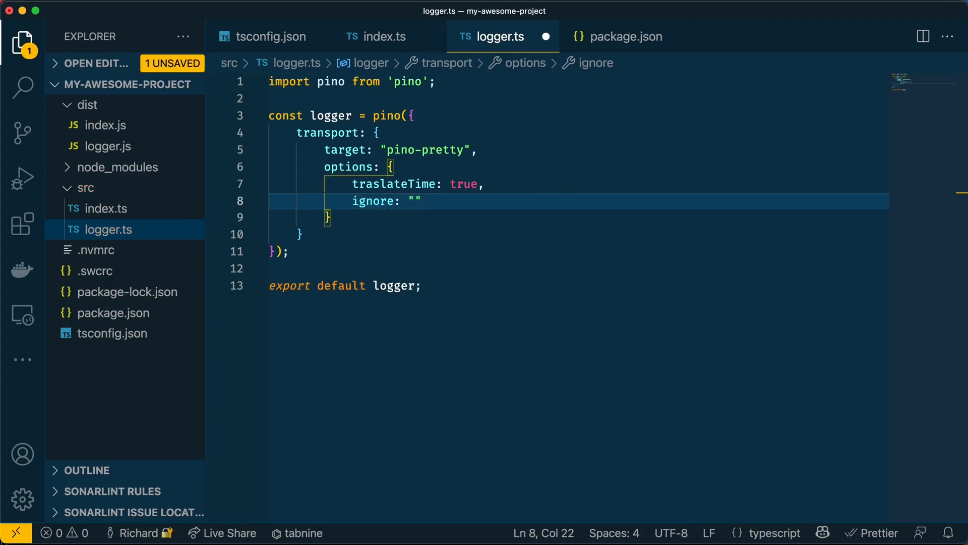
{"action": "type", "text": "pid.hostname"}
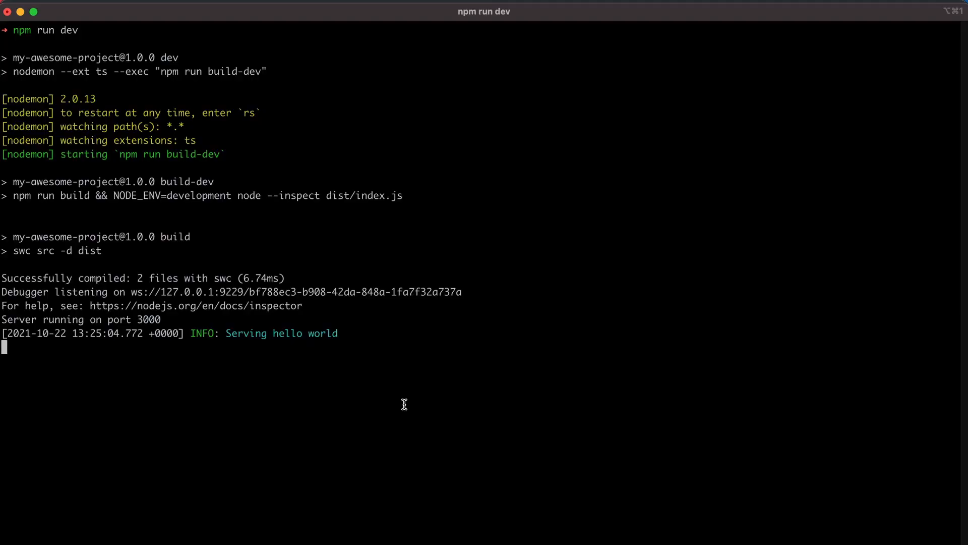
{"action": "mouse_move", "coordinate": [239, 376]}
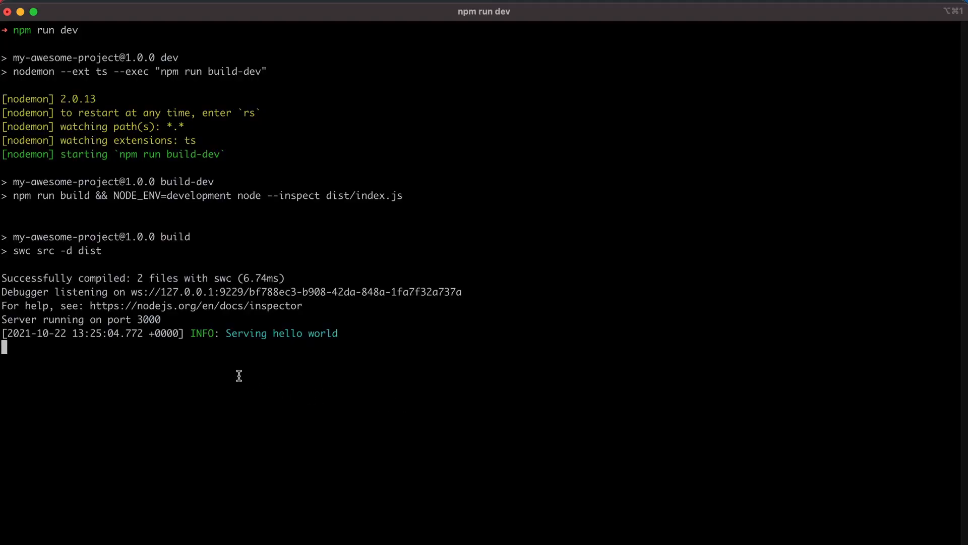
{"action": "mouse_move", "coordinate": [218, 333]}
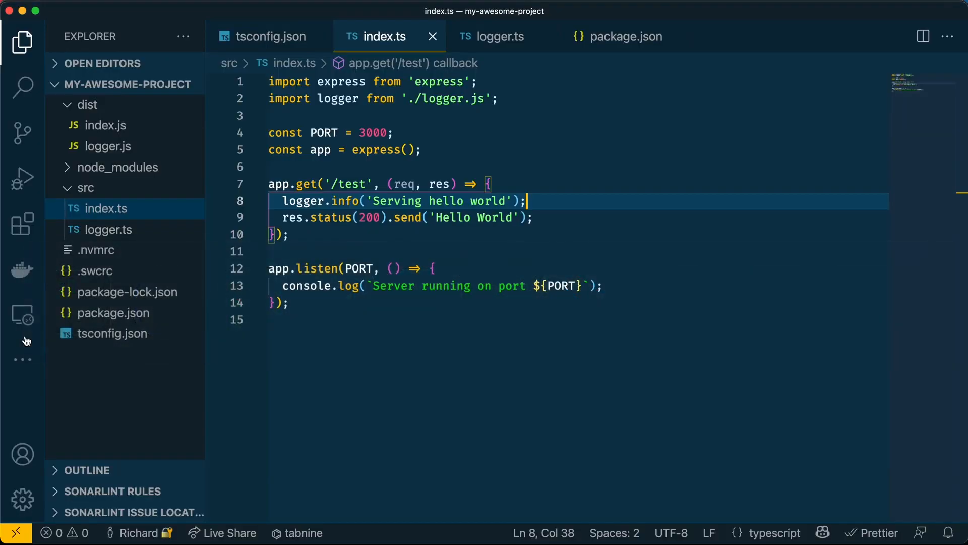
- Open logger.ts and correct the ignore string's separator to "pid,hostname"
{"action": "left_click", "coordinate": [501, 36]}
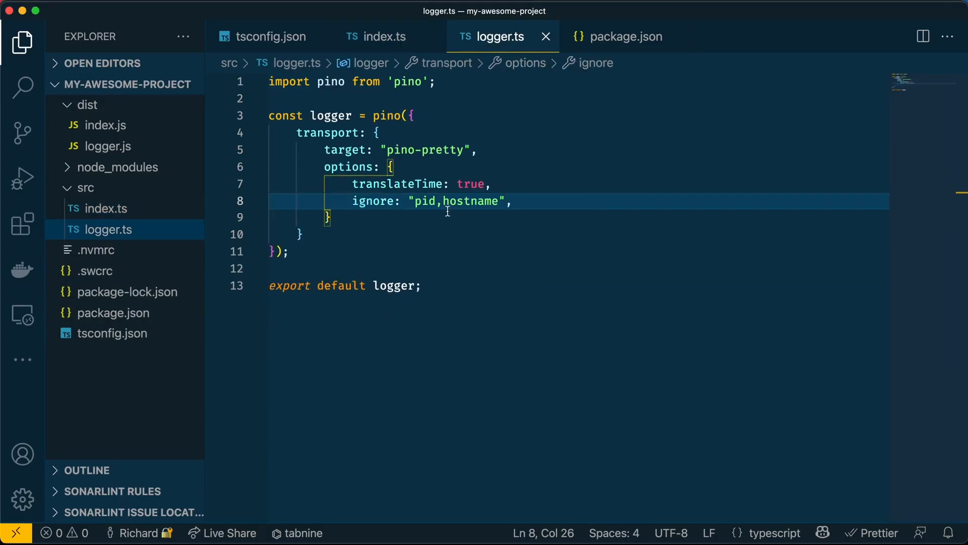
{"action": "type", "text": "."}
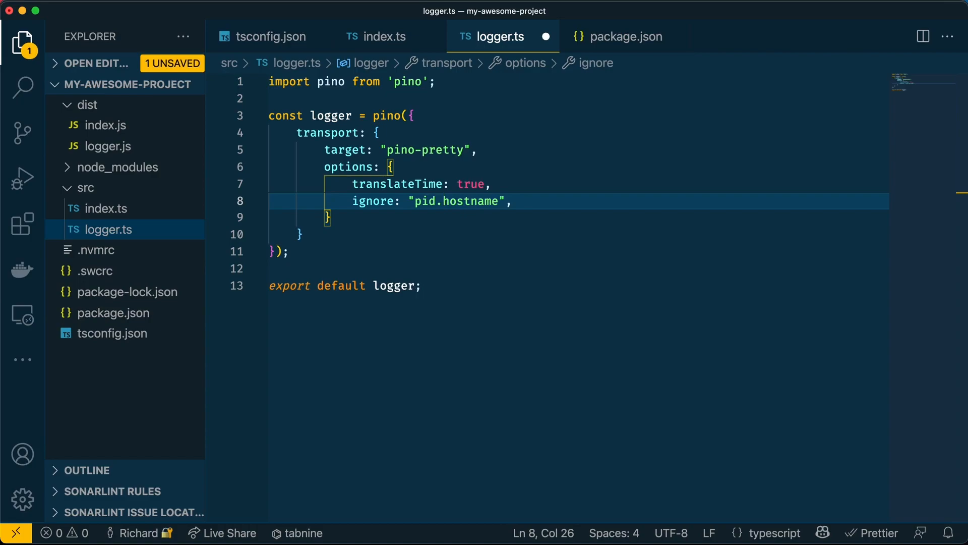
{"action": "type", "text": ","}
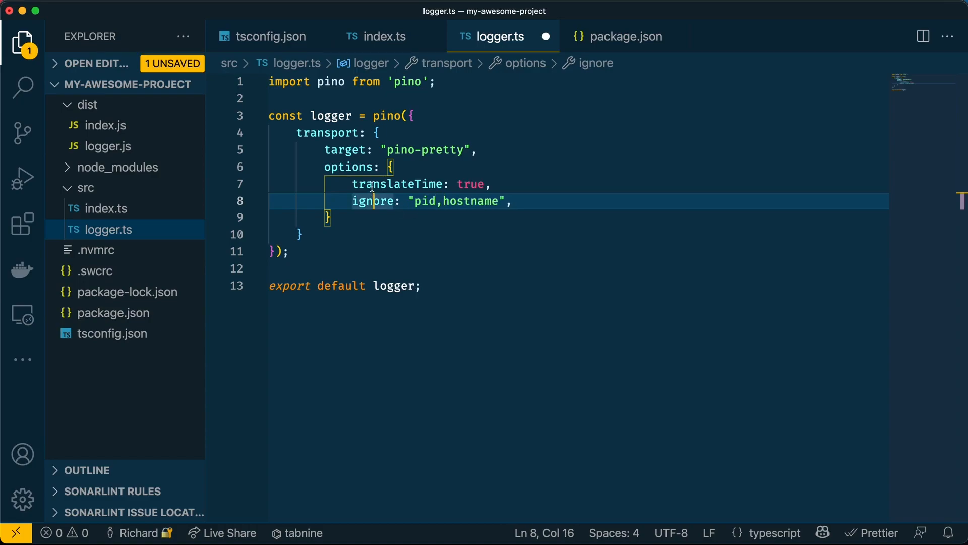
{"action": "mouse_move", "coordinate": [398, 184]}
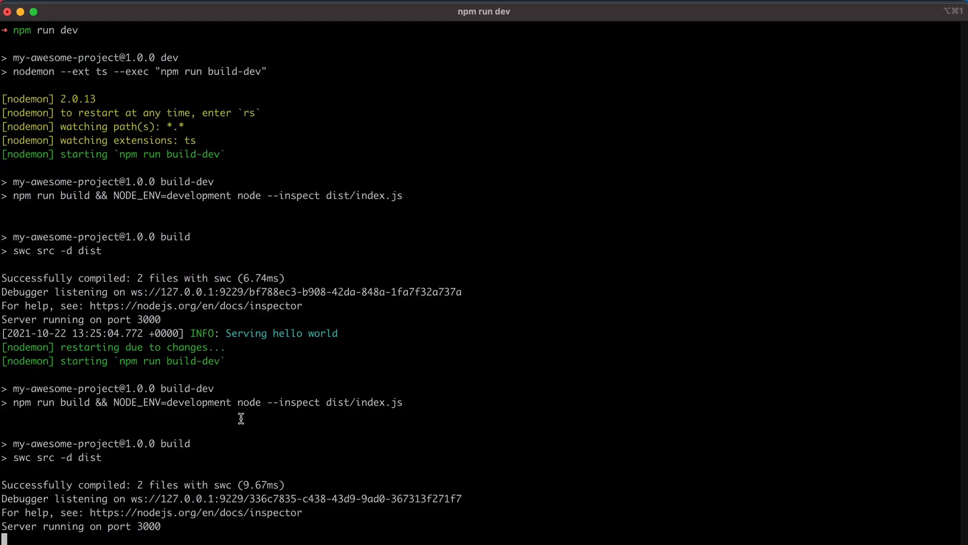
{"action": "mouse_move", "coordinate": [12, 333]}
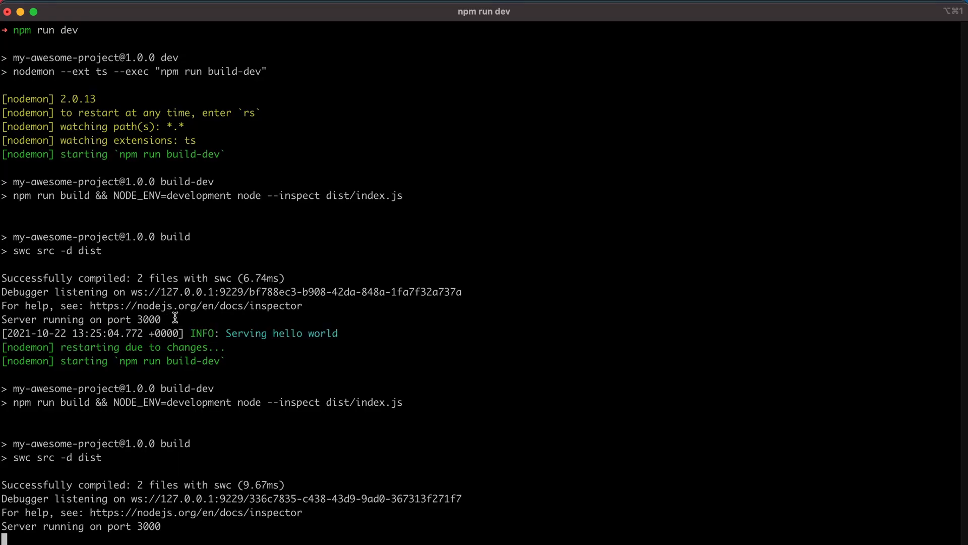
{"action": "mouse_move", "coordinate": [16, 333]}
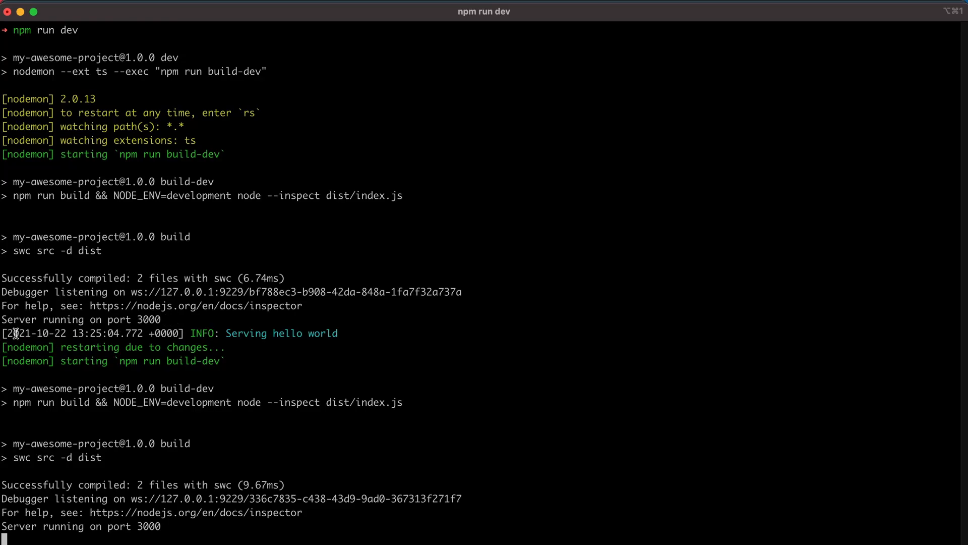
{"action": "mouse_move", "coordinate": [28, 319]}
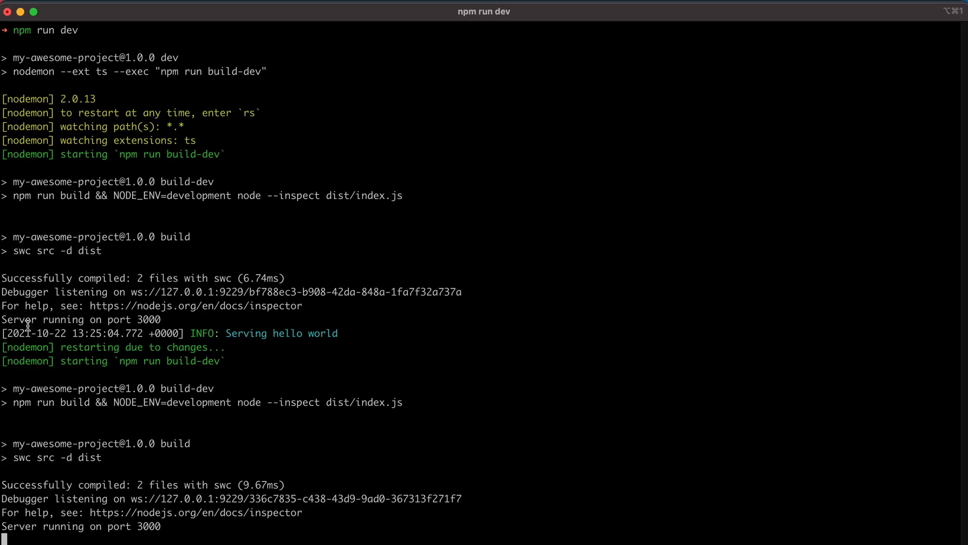
{"action": "mouse_move", "coordinate": [73, 333]}
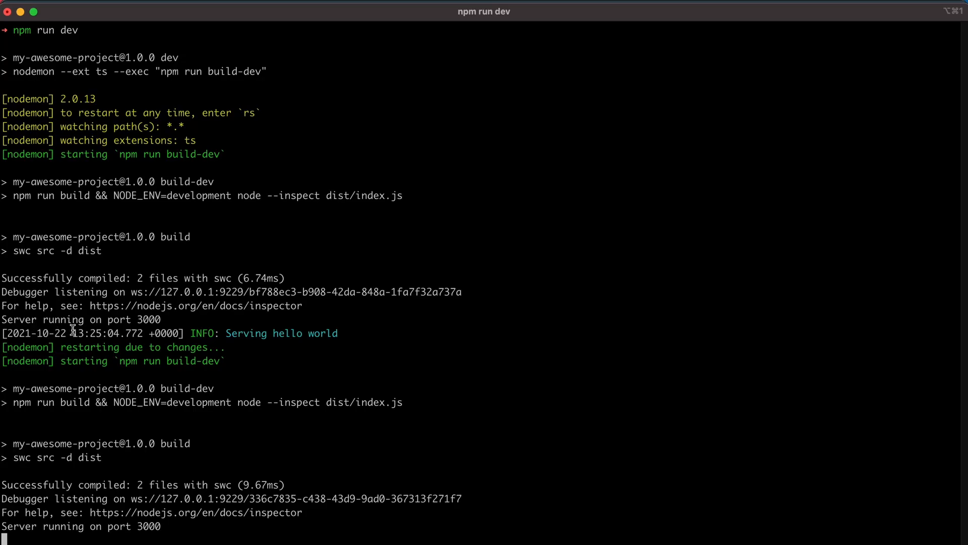
{"action": "mouse_move", "coordinate": [85, 318]}
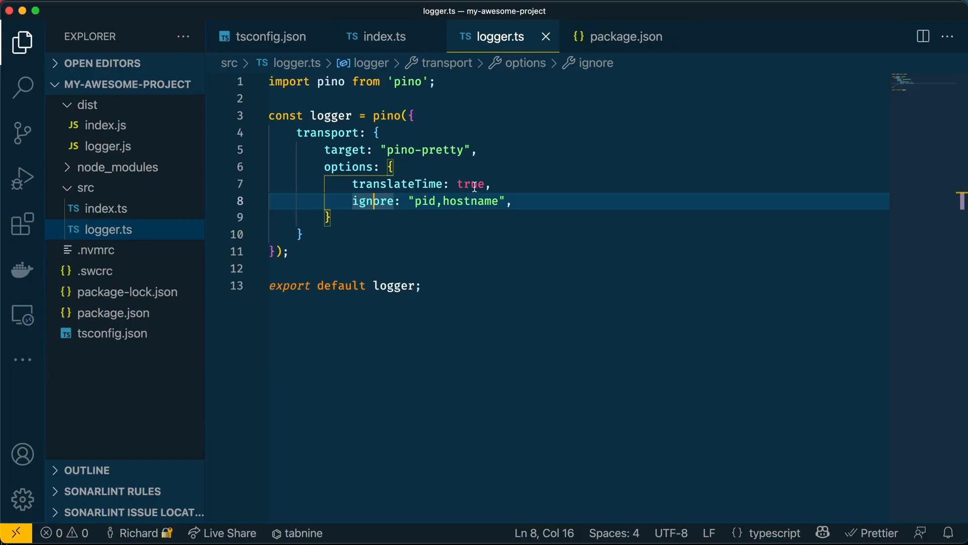
- Replace translateTime's true value with the "SYS:dd-mm-yyyy HH:MM:ss" format string
{"action": "double_click", "coordinate": [471, 184]}
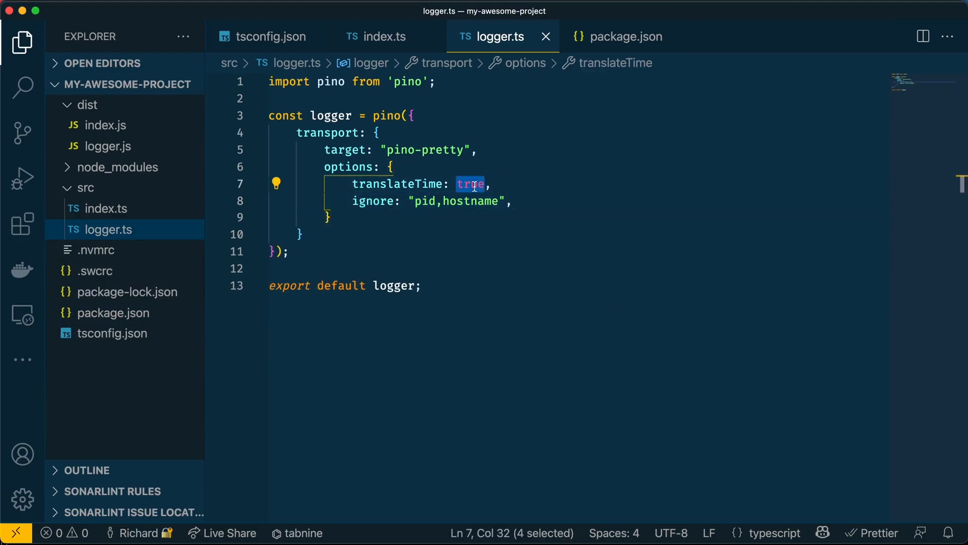
{"action": "type", "text": "\""}
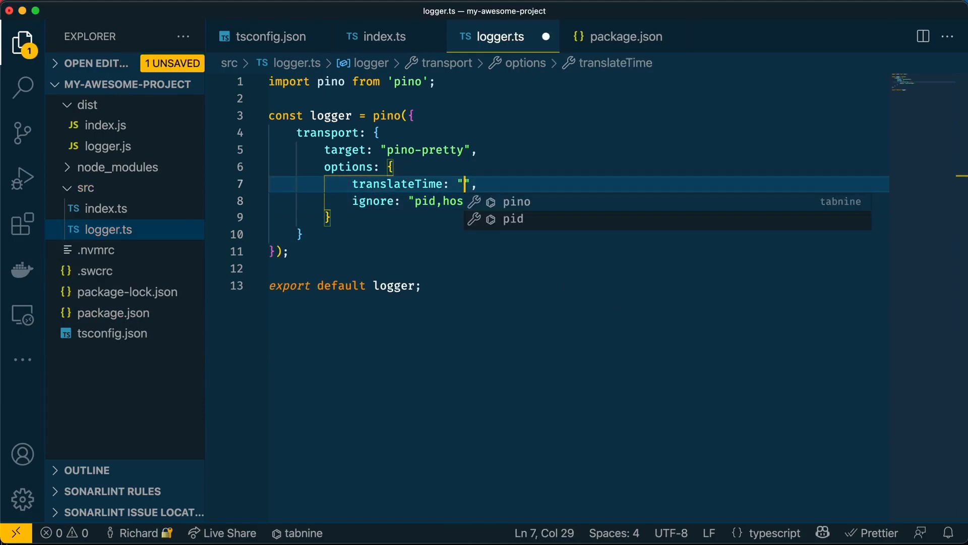
{"action": "type", "text": "SYS"}
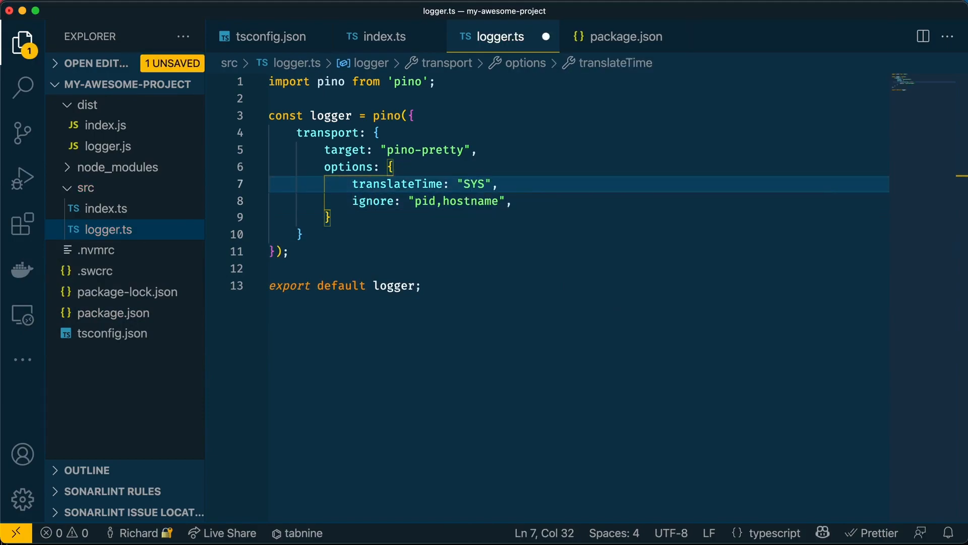
{"action": "type", "text": ":ddd"}
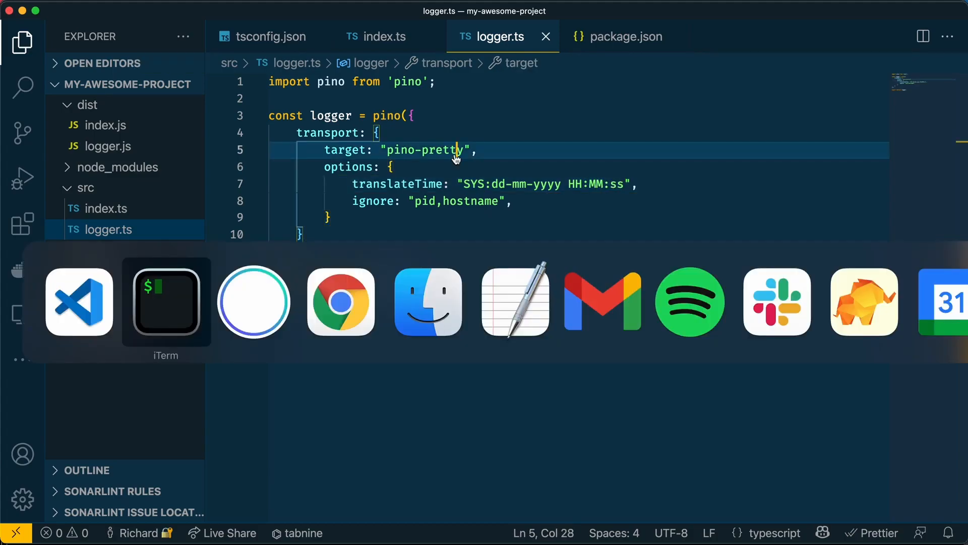
{"action": "left_click", "coordinate": [166, 302]}
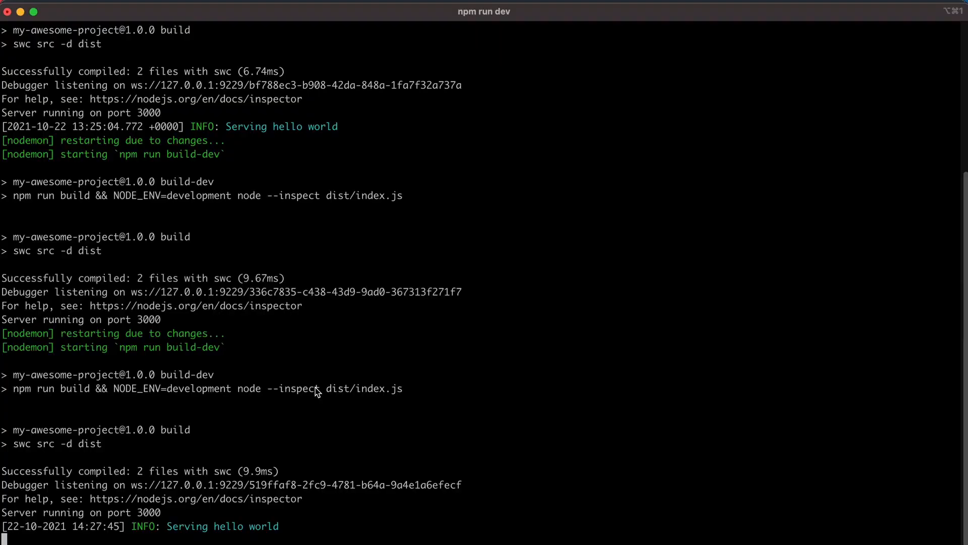
{"action": "key", "text": "cmd+tab"}
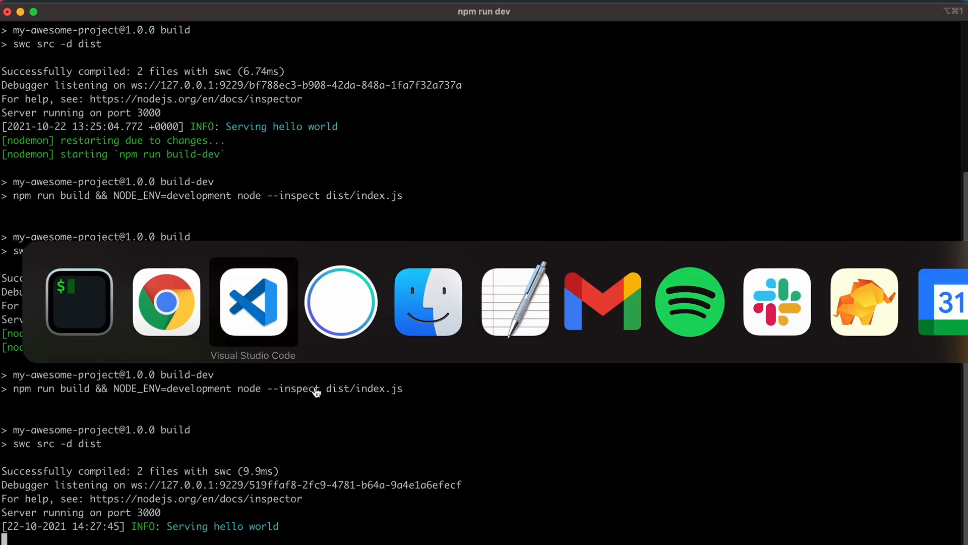
- Duplicate the logger.info line in index.ts into logger.error and logger.warn calls
{"action": "left_click", "coordinate": [253, 303]}
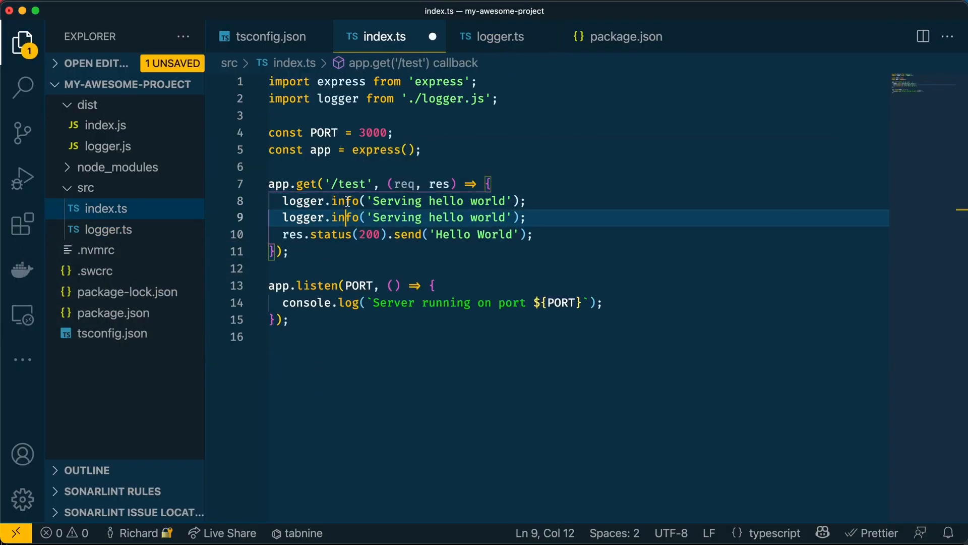
{"action": "type", "text": "error"}
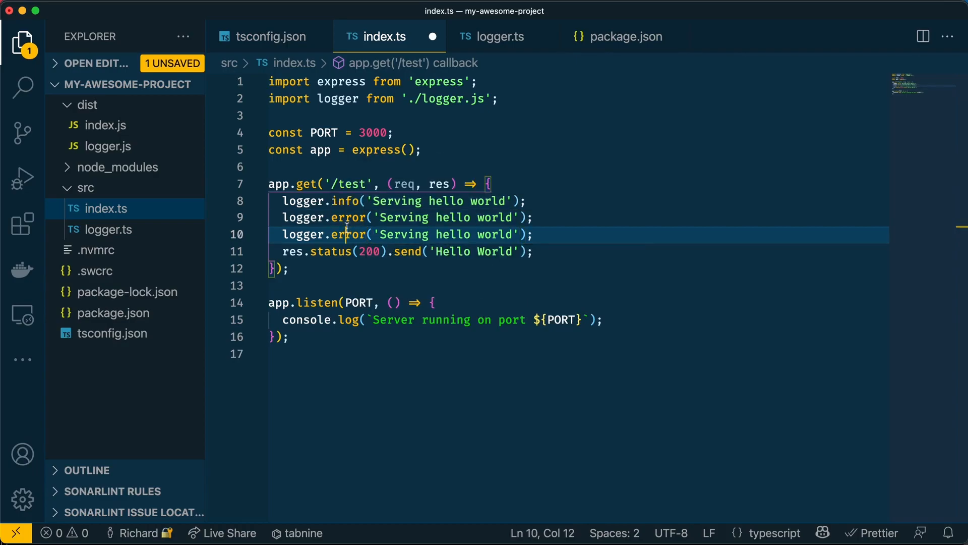
{"action": "type", "text": "warn"}
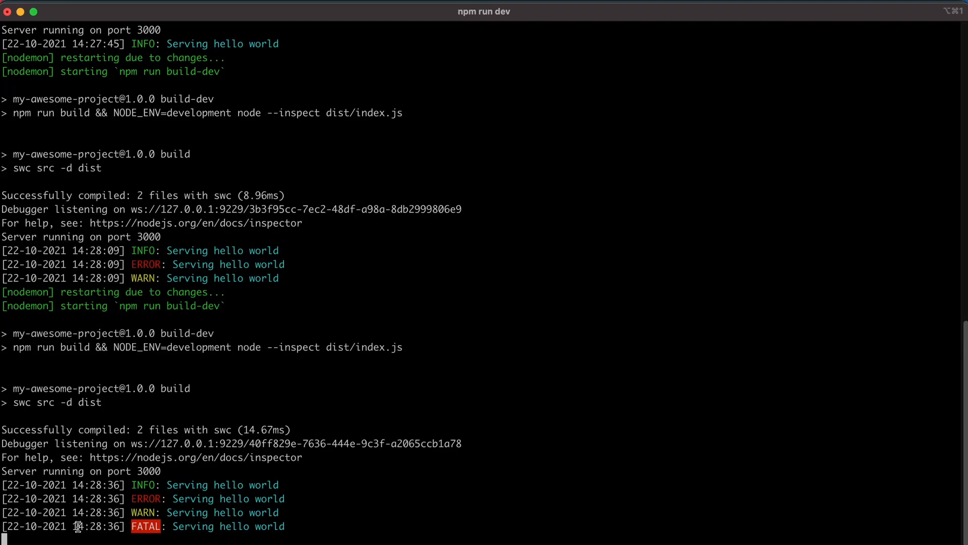
{"action": "mouse_move", "coordinate": [310, 526]}
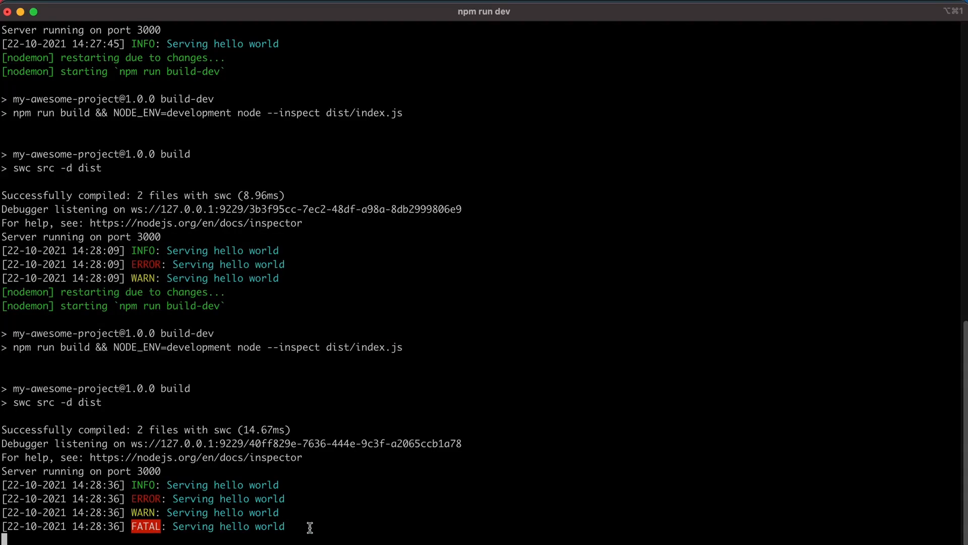